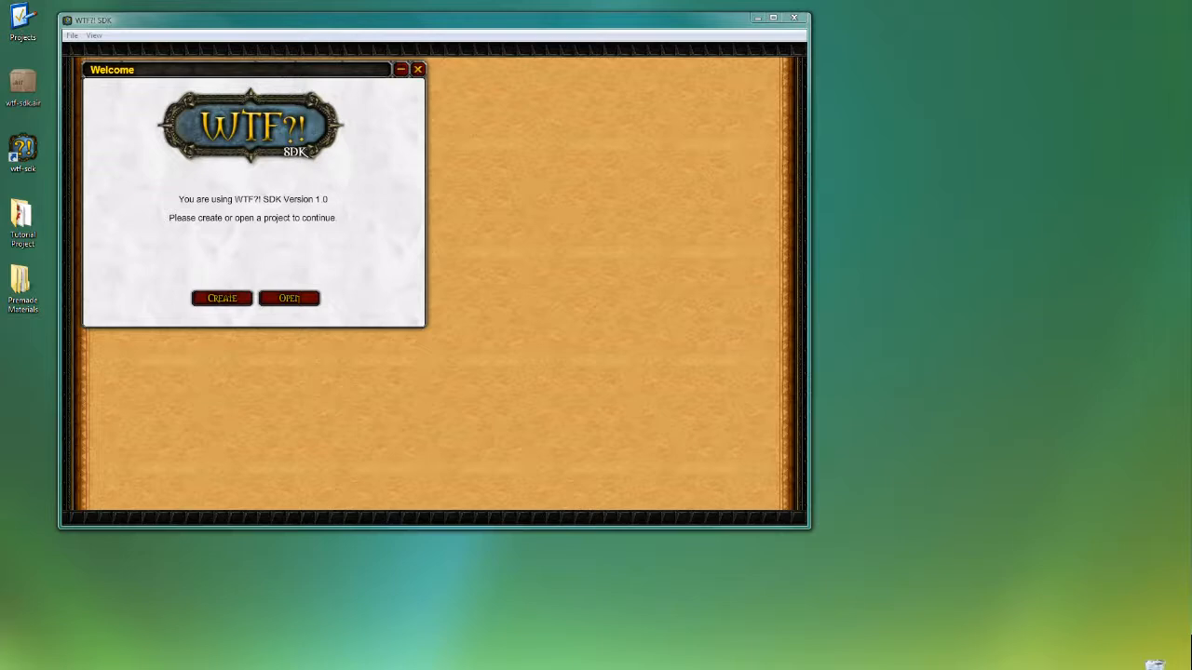
mouse_move(296, 111)
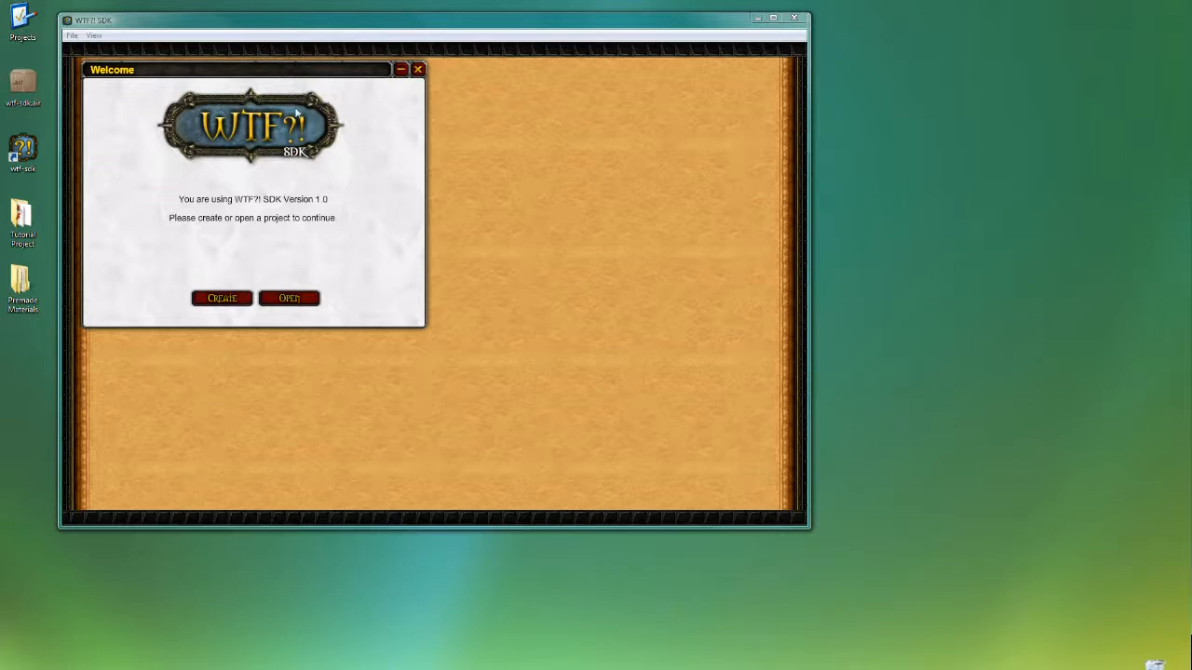
Open the project file picker from the Welcome panel and browse to the Desktop
click(288, 298)
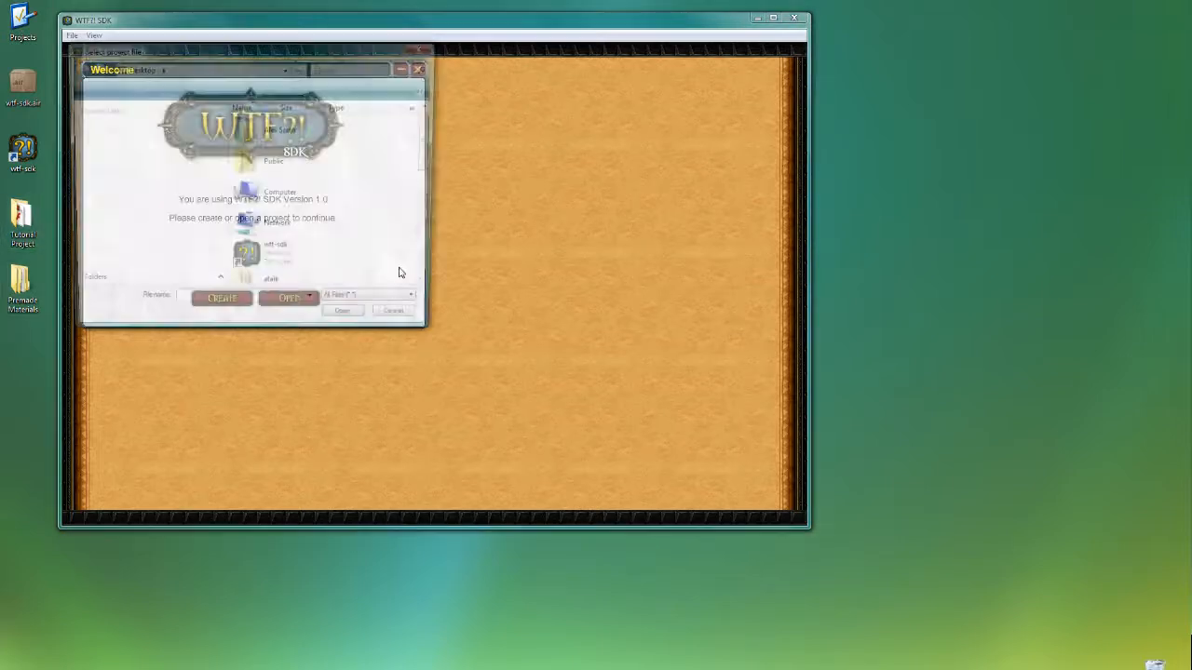
click(289, 298)
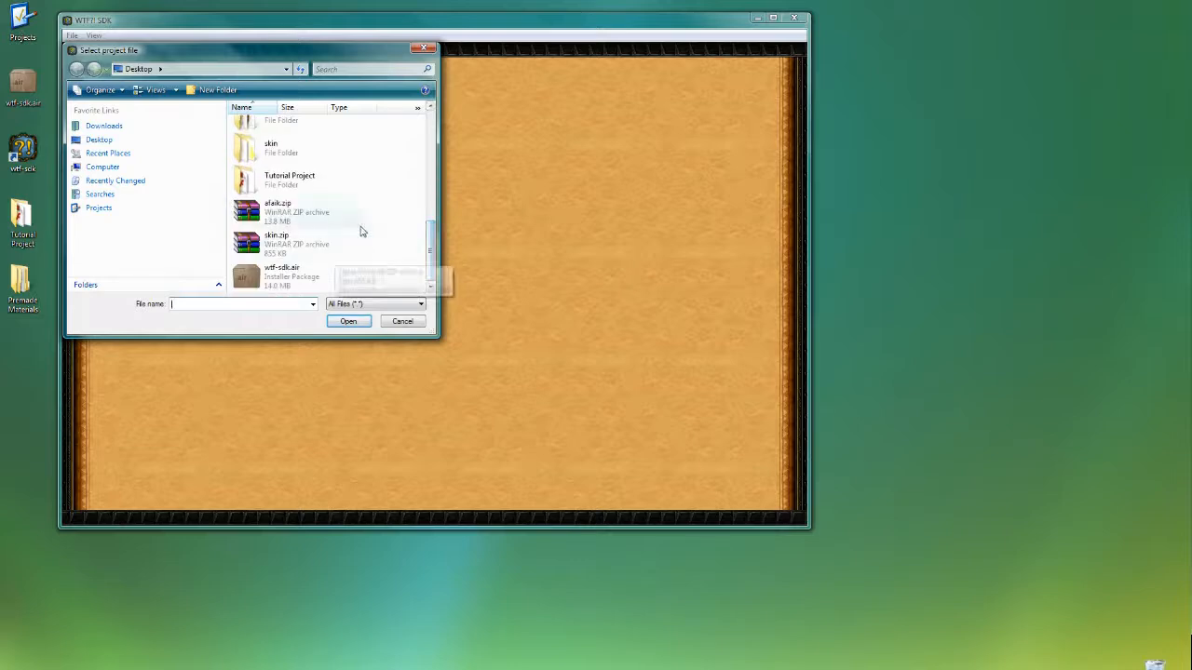
Open the Tutorial Project folder and load Tutorial Project.swf
double_click(289, 179)
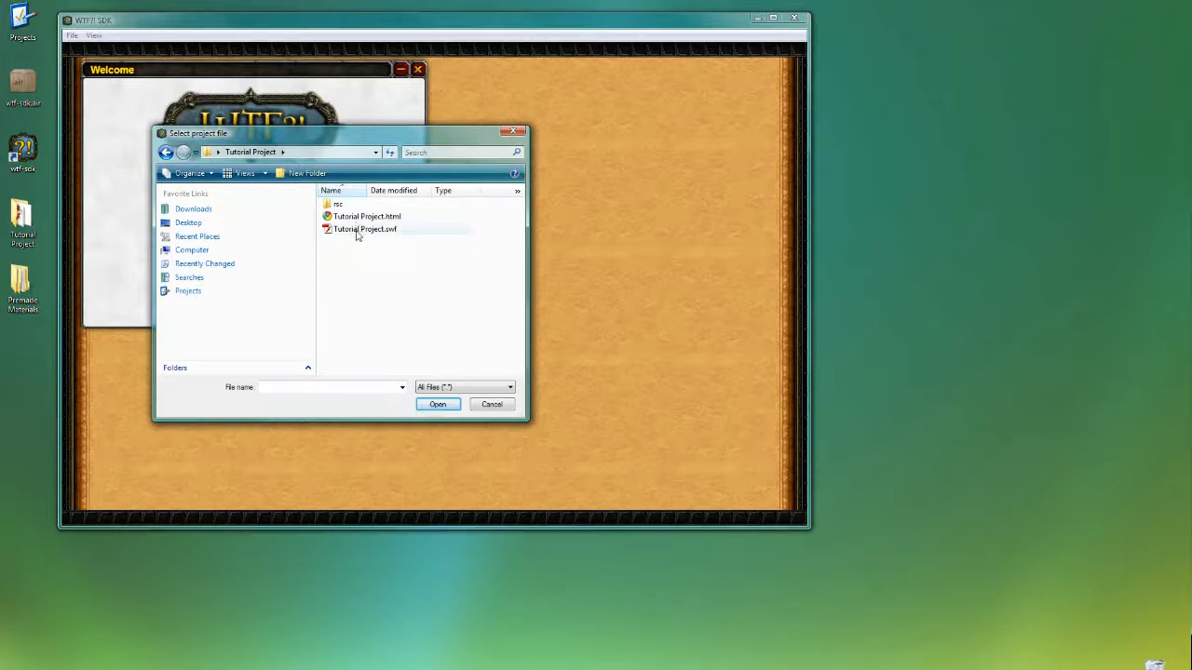
mouse_move(357, 233)
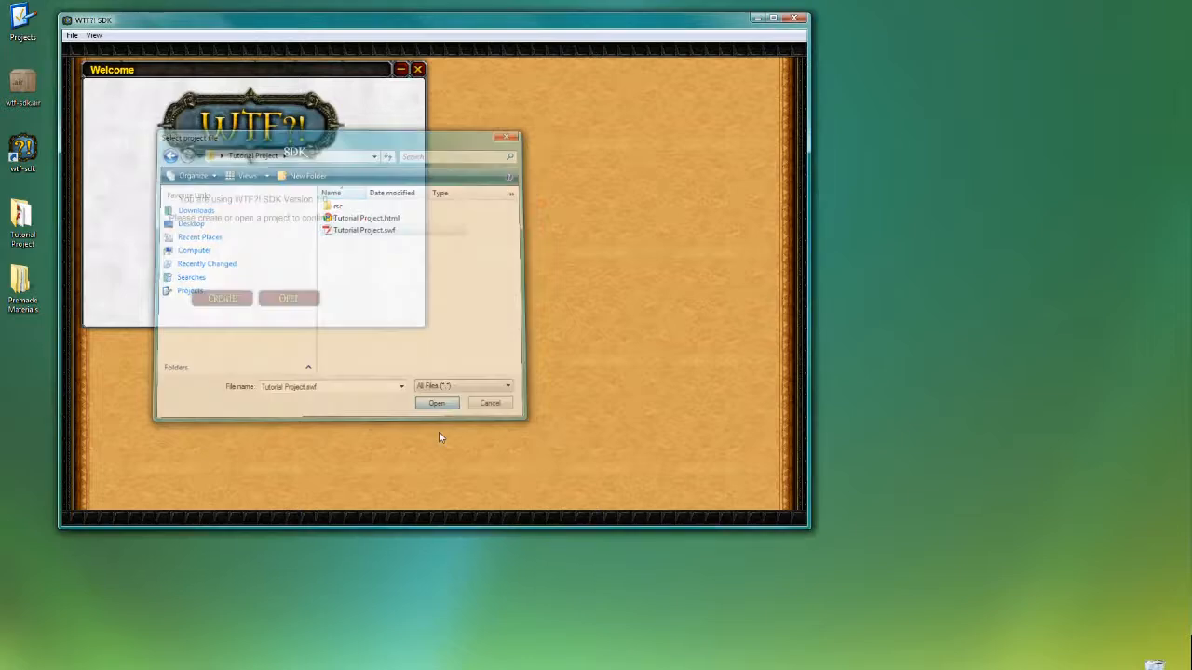
click(436, 402)
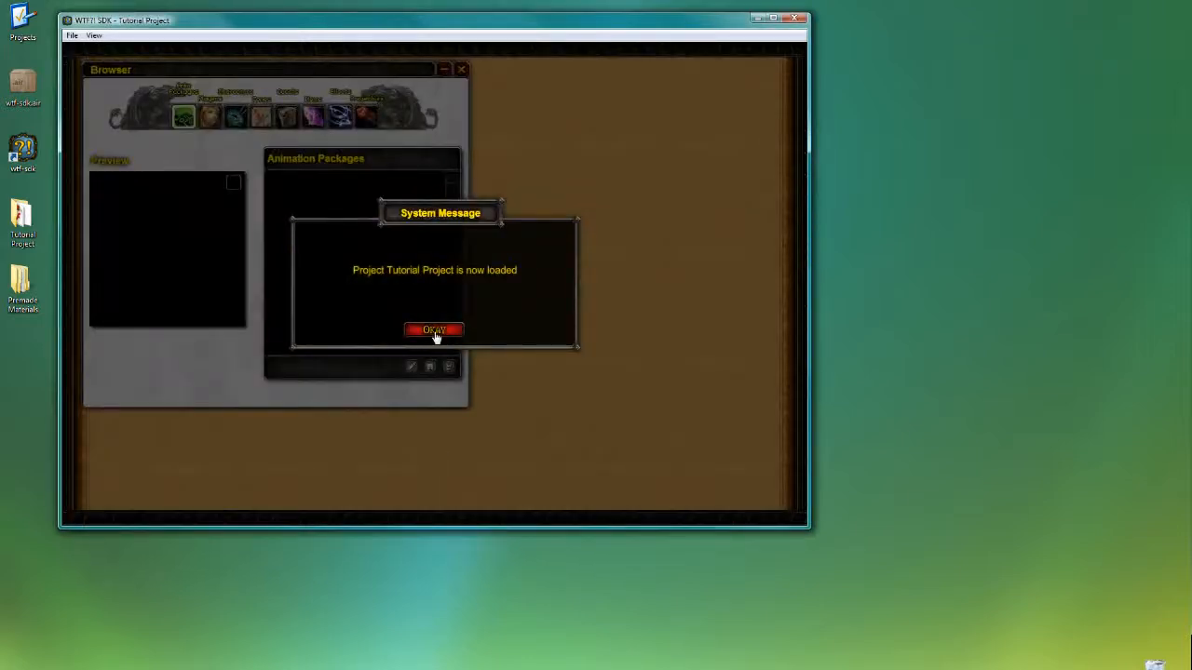
Dismiss the project-loaded message and switch the Browser to Animation Packages
click(434, 330)
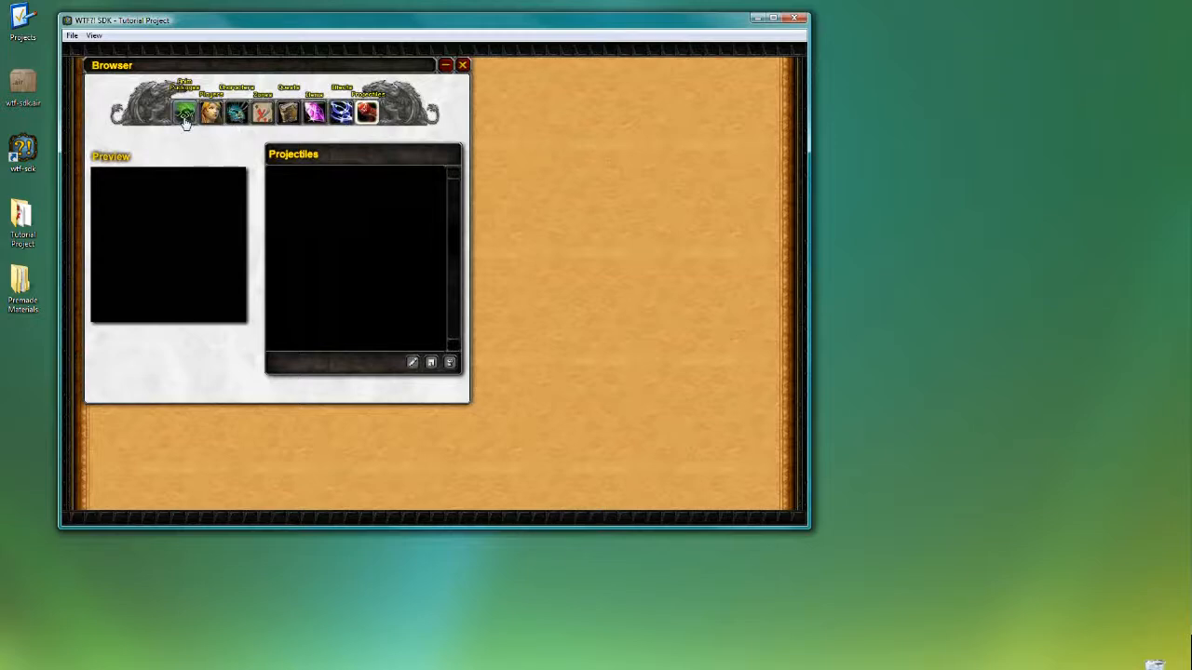
click(185, 112)
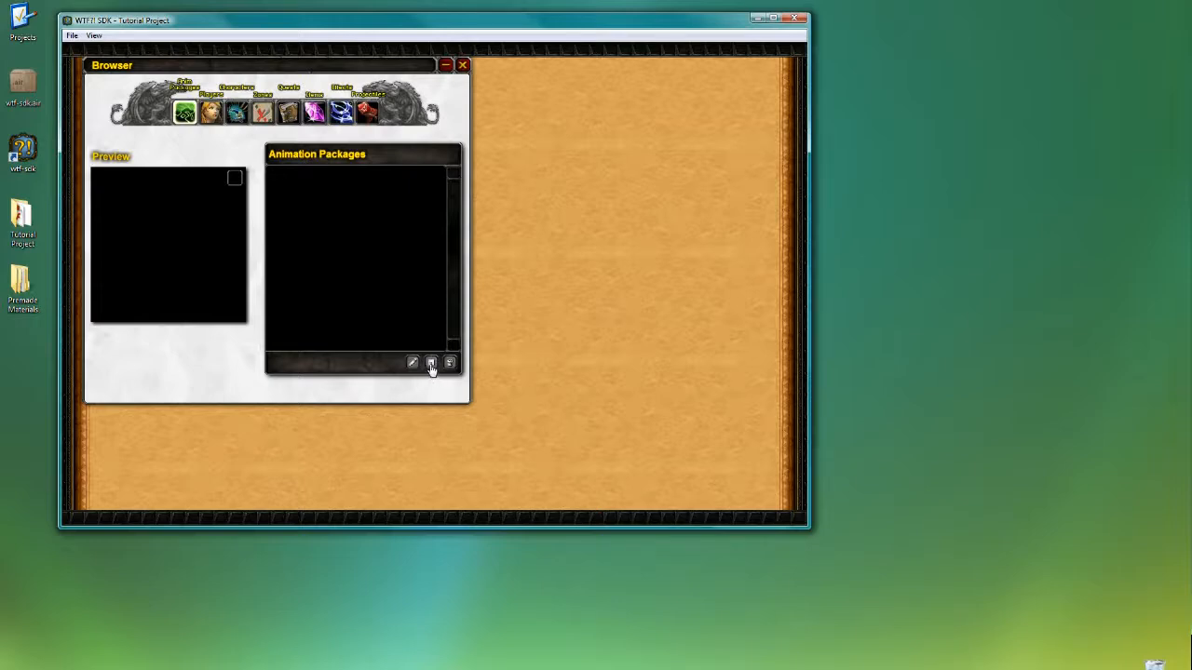
Open a blank Animation Package Editor with the new-package button under Animation Packages
click(428, 363)
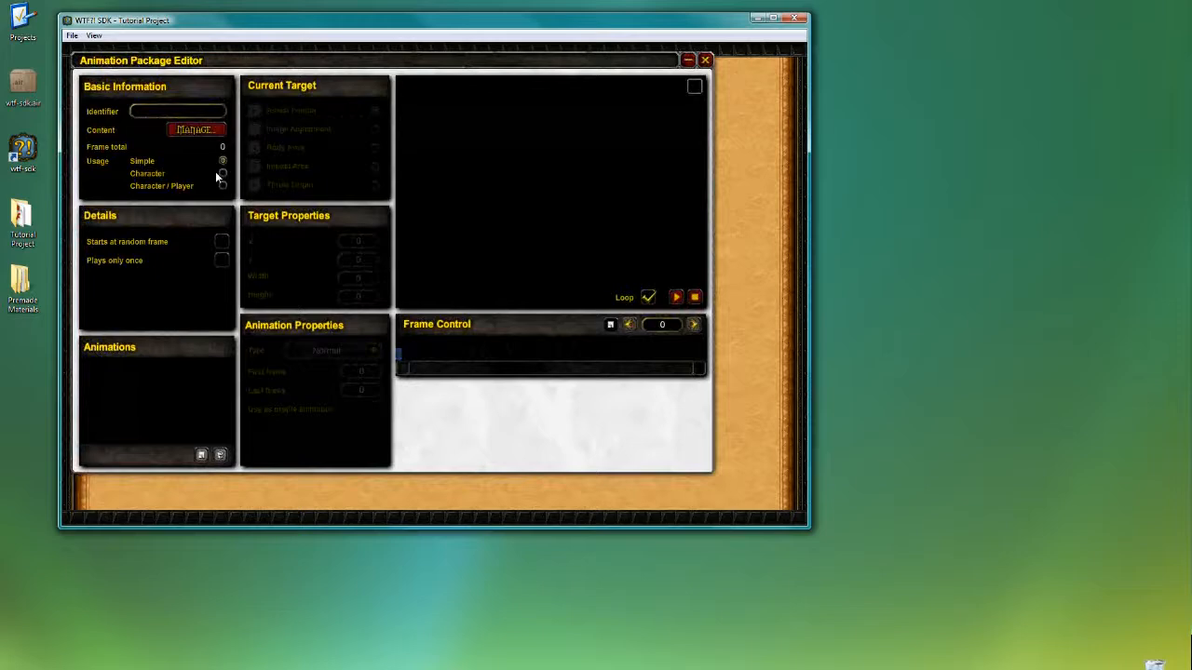
mouse_move(210, 179)
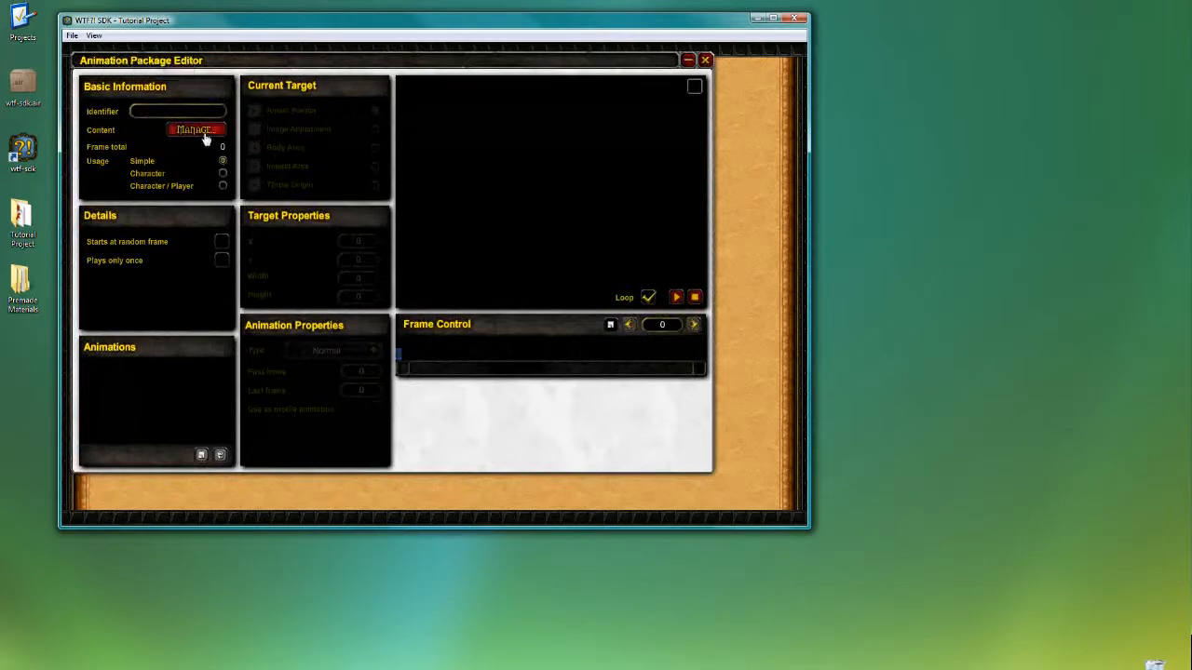
mouse_move(198, 162)
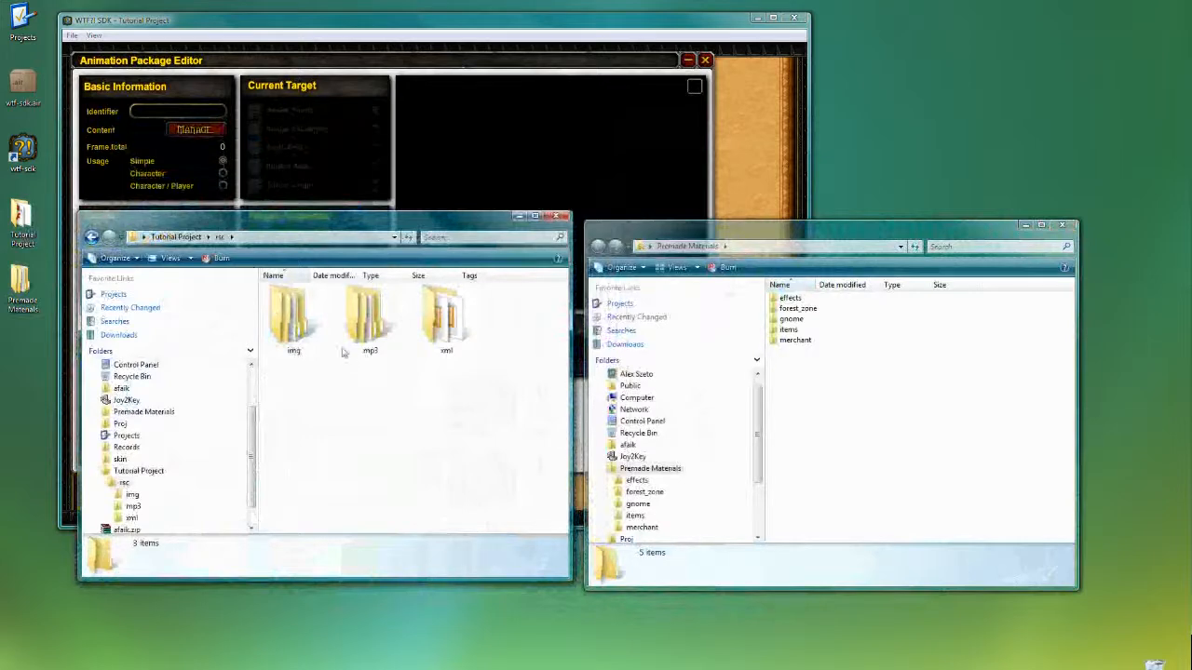
Create a new folder named 'gnome' inside rsc\img
double_click(293, 312)
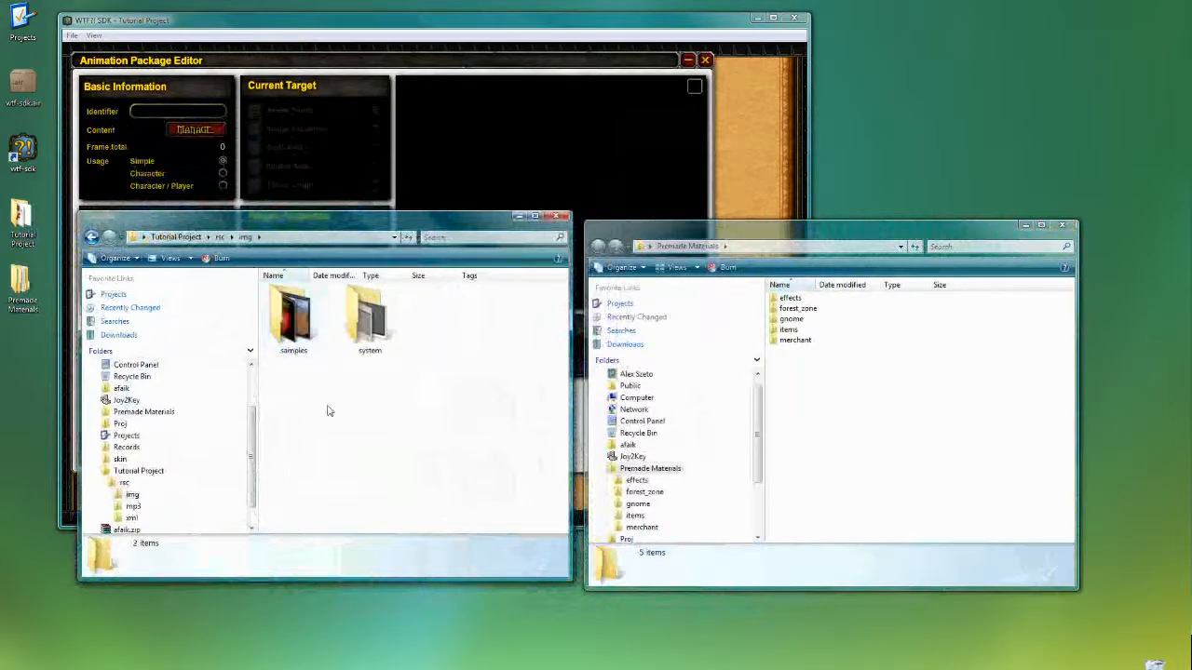
mouse_move(333, 414)
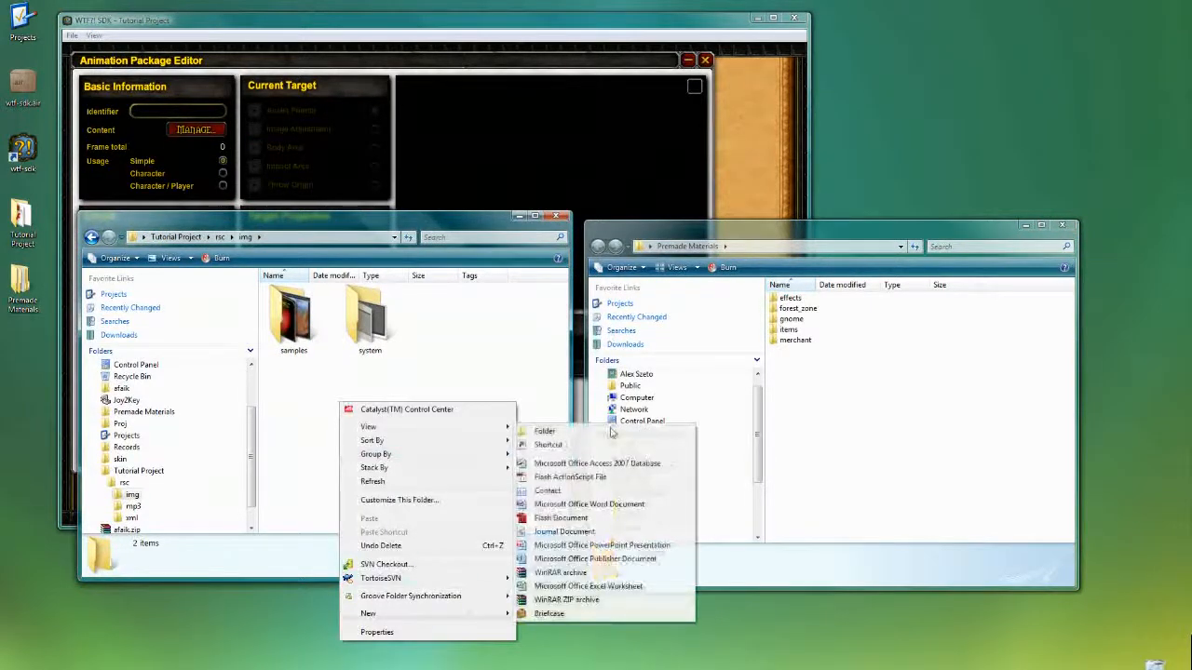
click(543, 431)
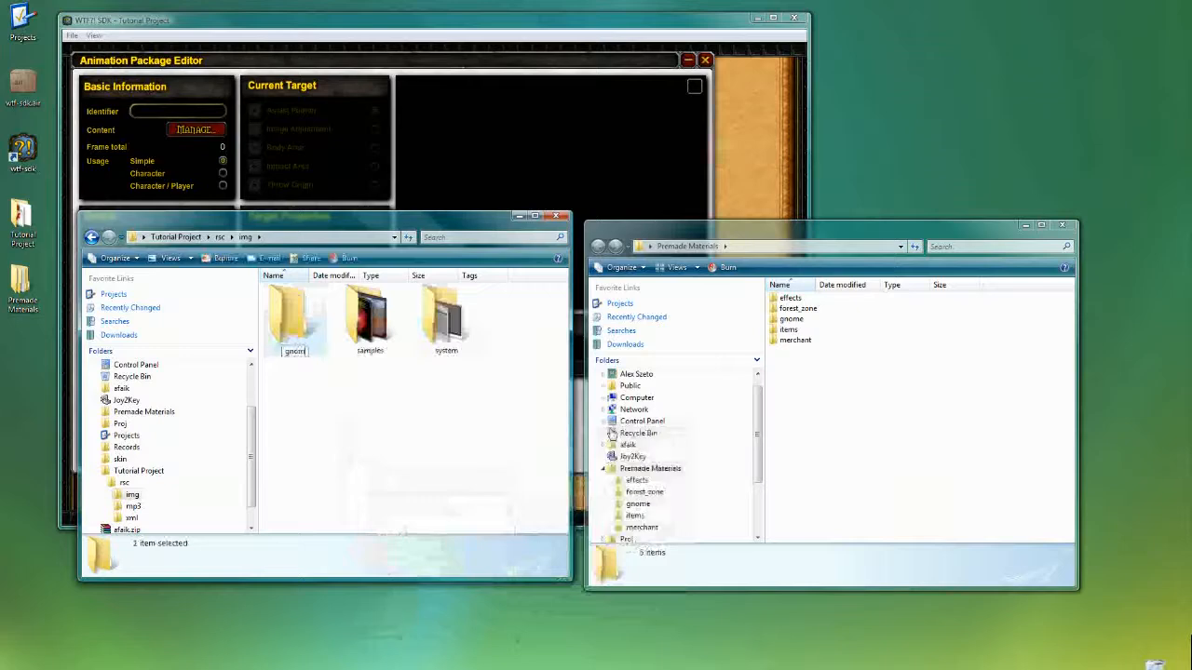
click(294, 317)
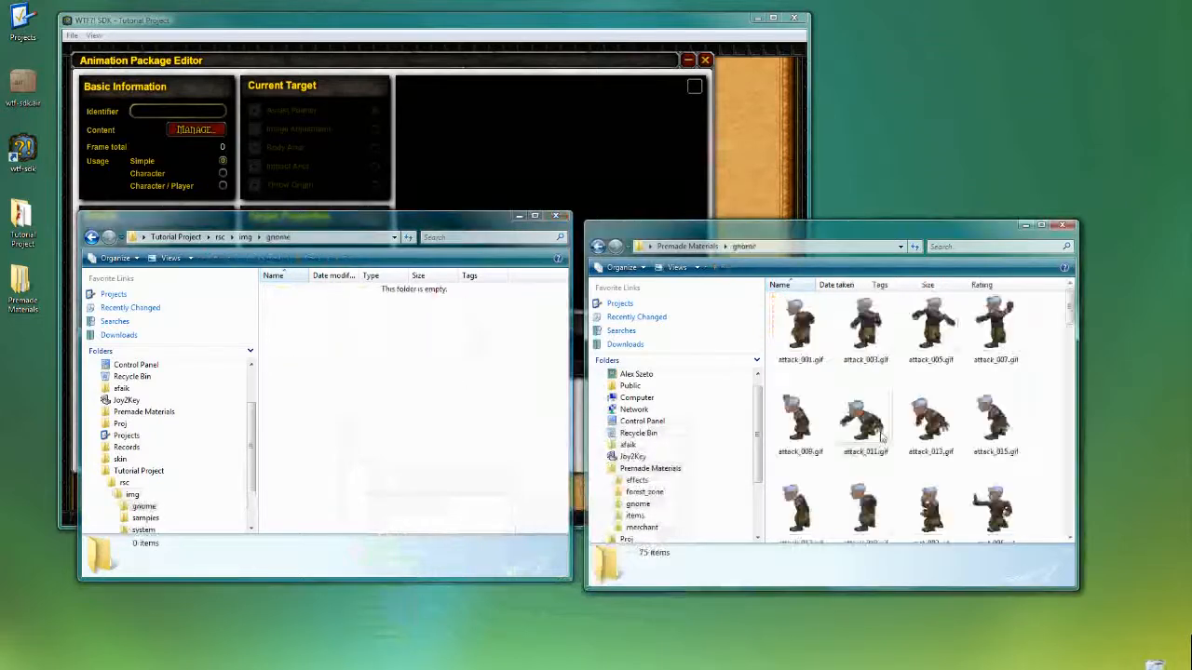
scroll(down, 3)
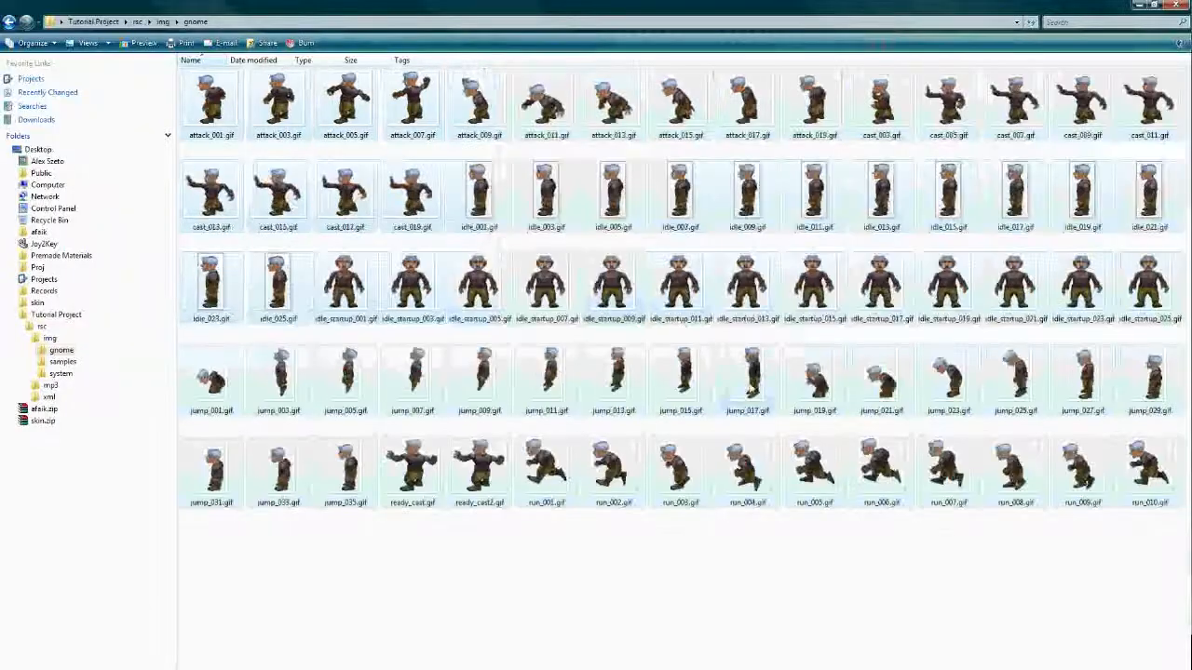
mouse_move(354, 332)
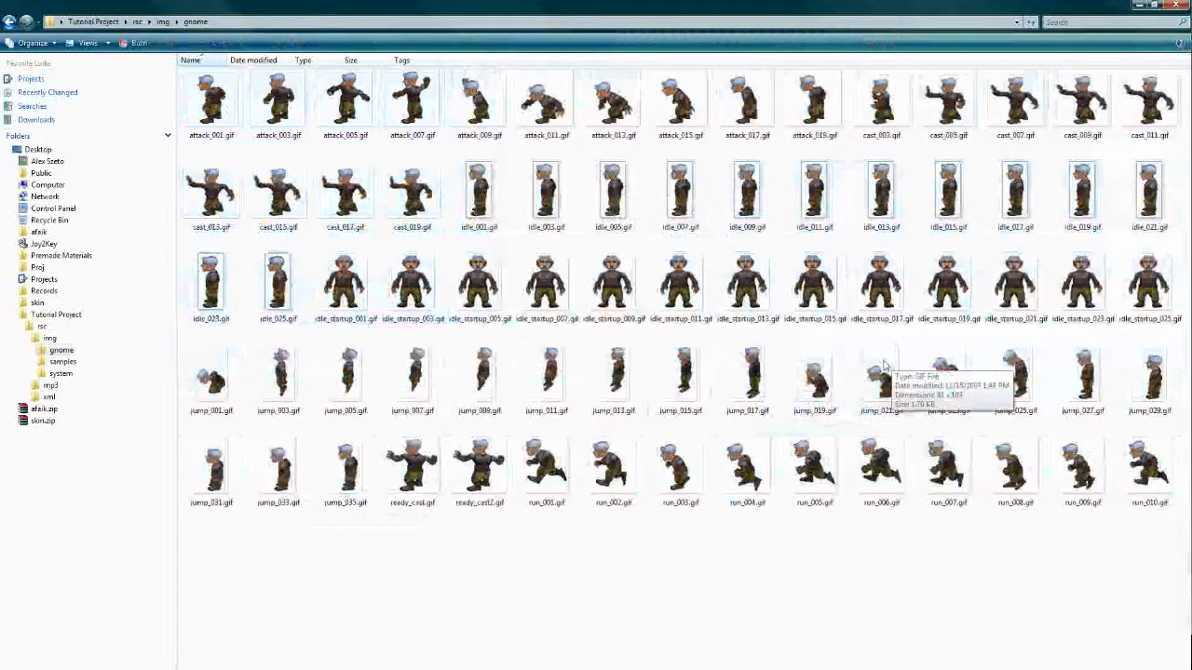
mouse_move(869, 358)
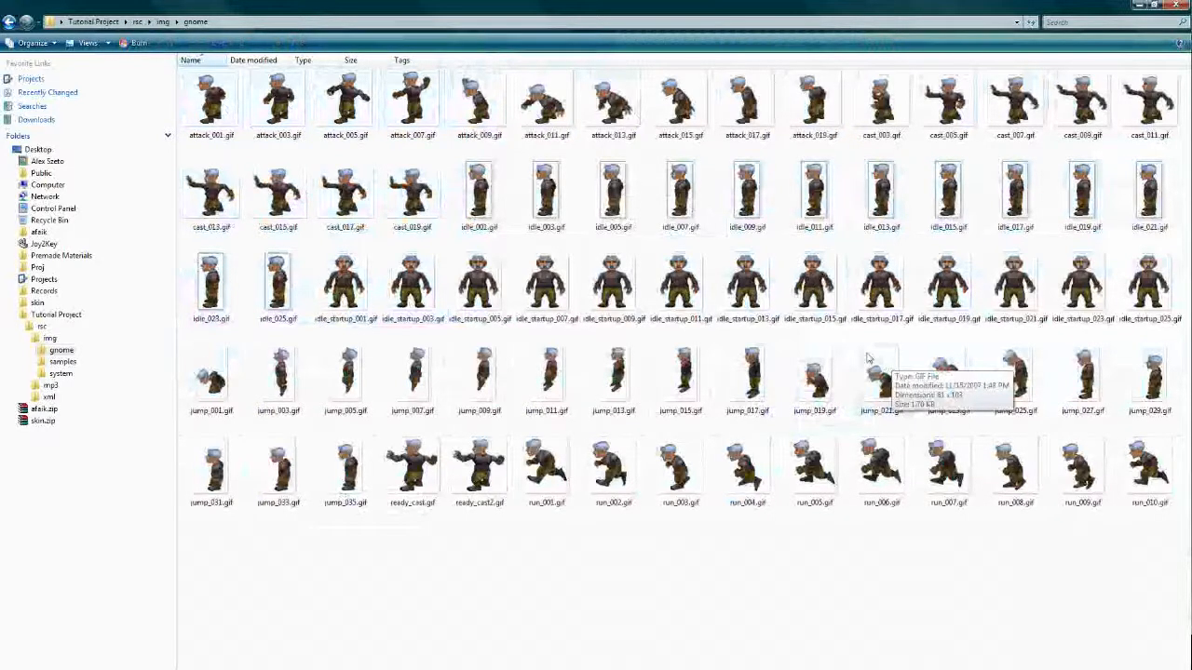
mouse_move(848, 357)
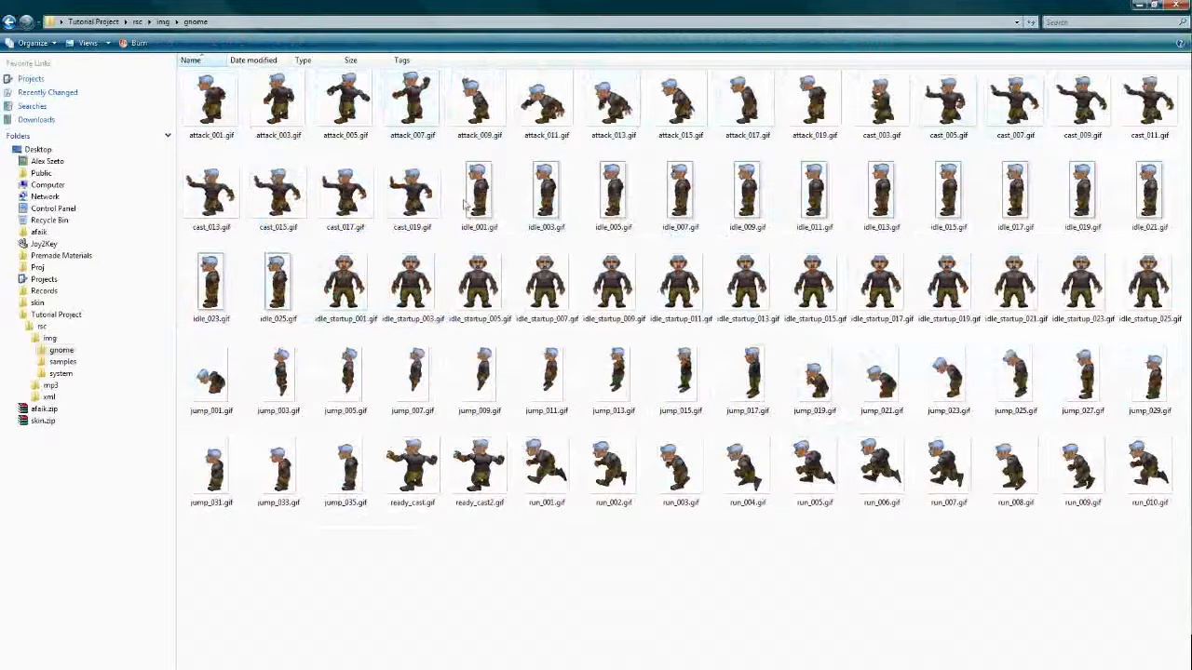
mouse_move(419, 240)
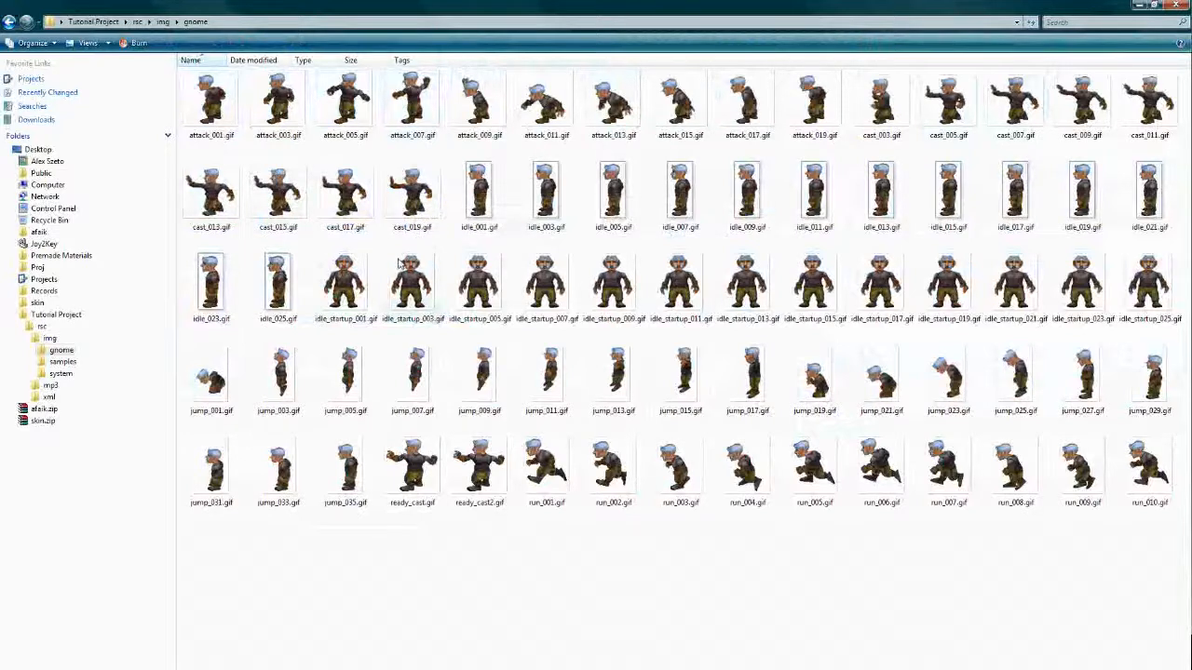
mouse_move(397, 263)
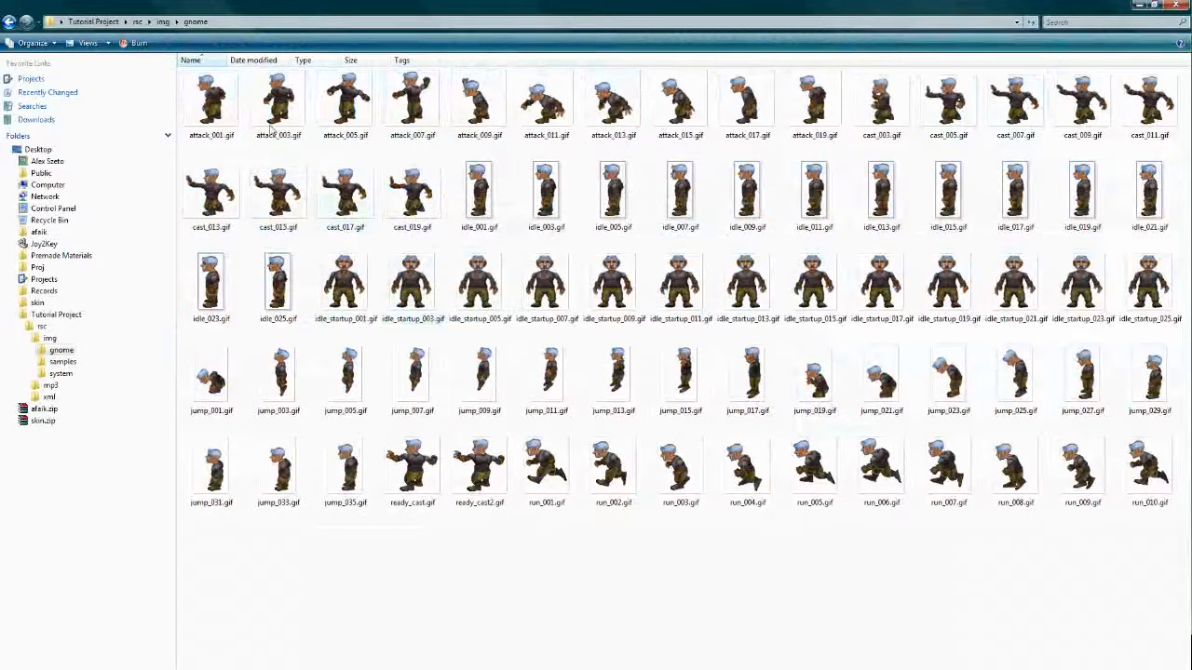
mouse_move(917, 84)
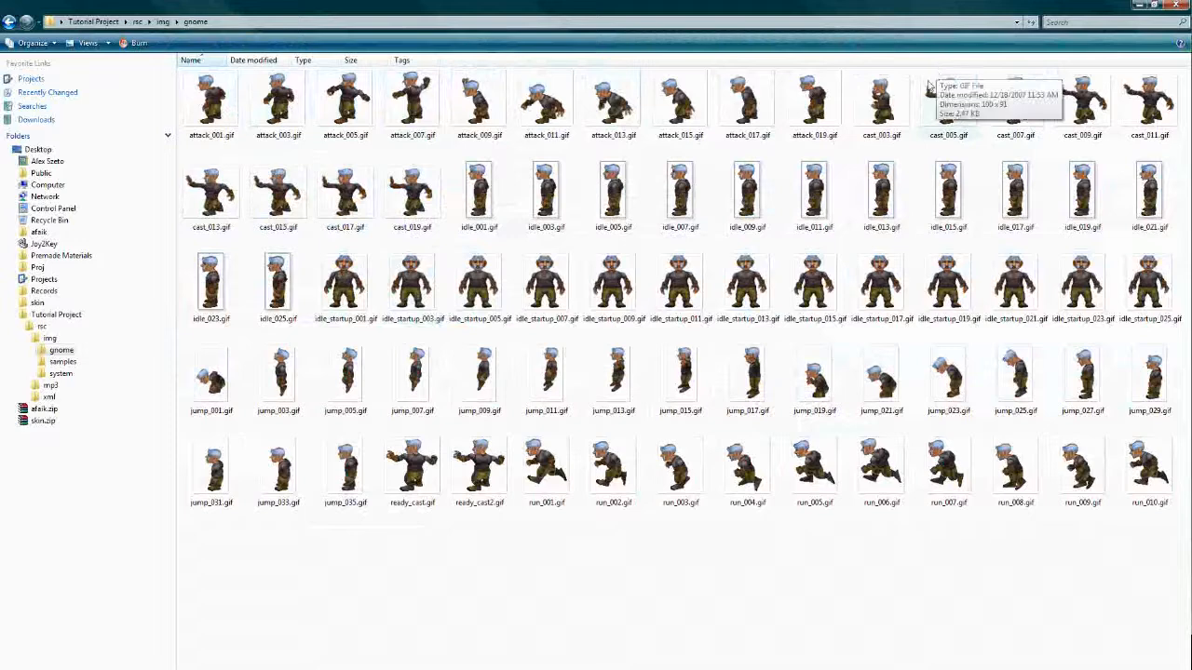
mouse_move(915, 99)
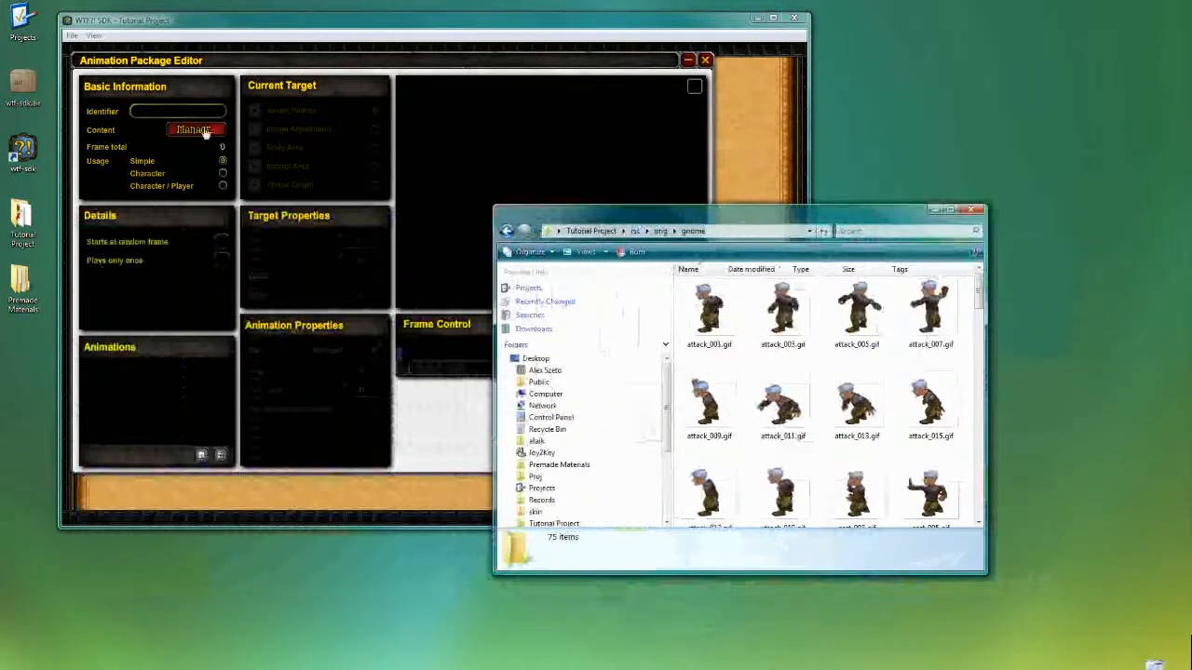
Select gnome GIF frames in Explorer's rsc/img/gnome folder, scrolling through the list
click(196, 129)
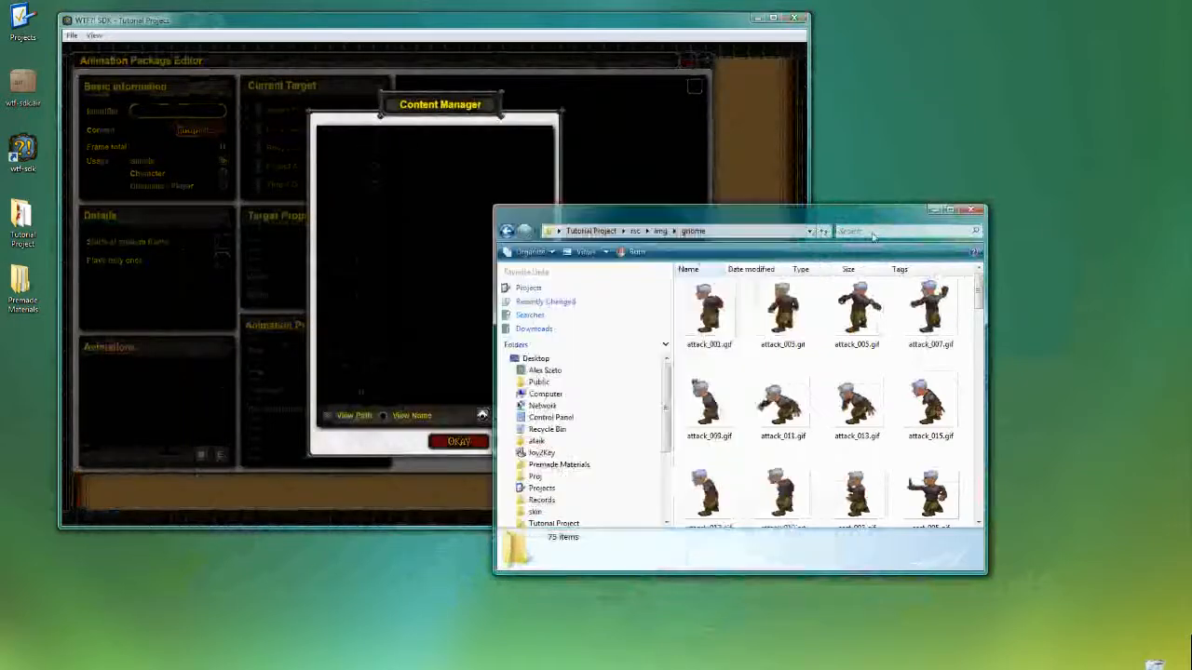
scroll(down, 3)
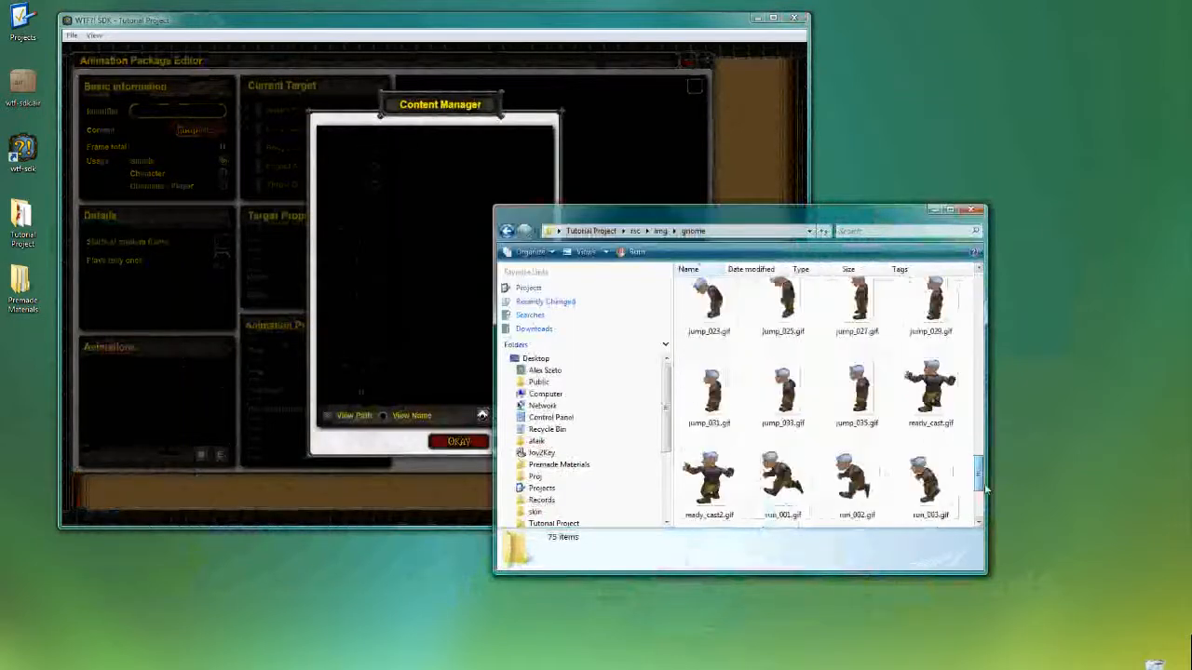
scroll(down, 3)
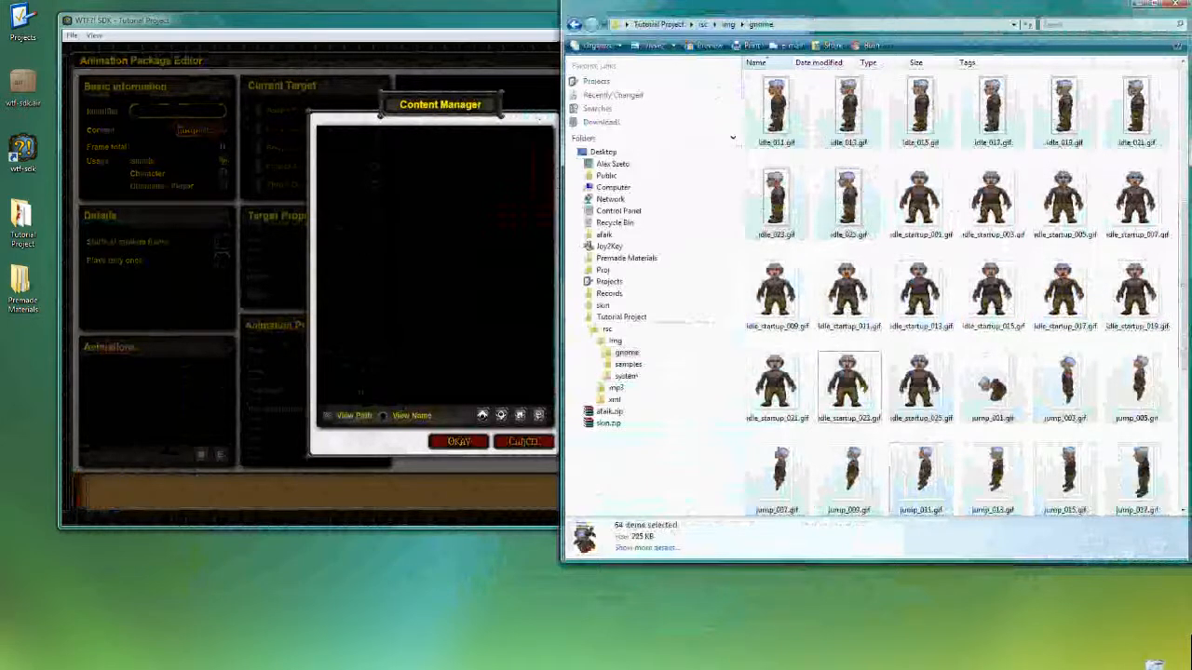
Scroll the Content Manager to confirm all 62 frames, ending with run_010.gif
scroll(down, 3)
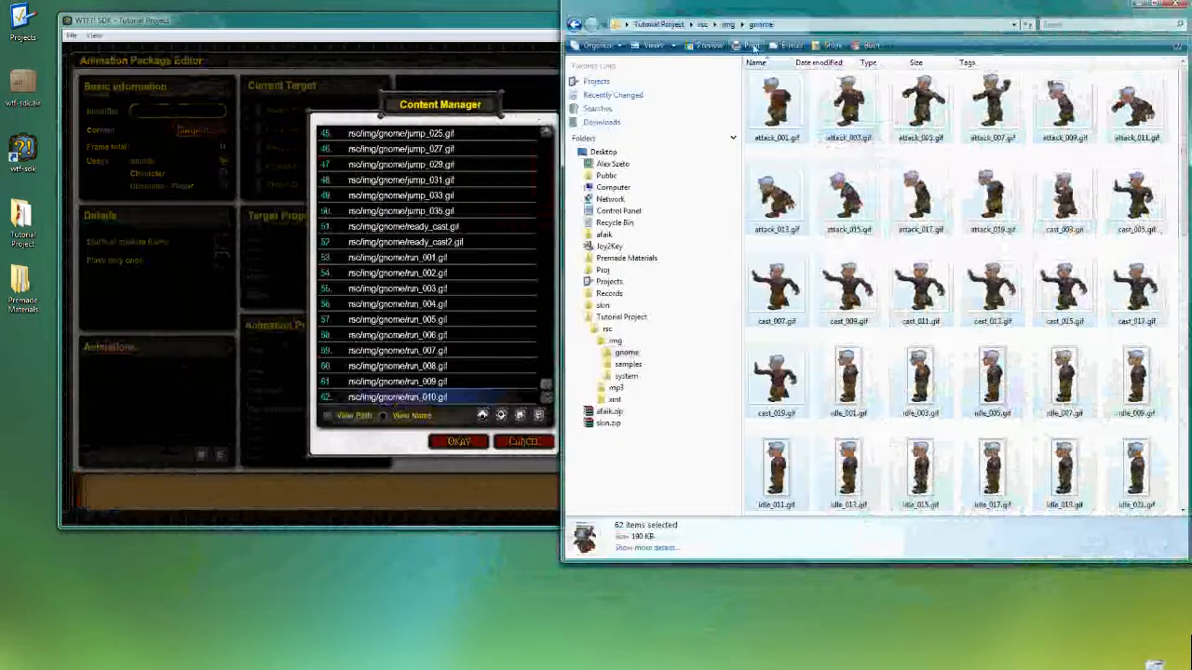
mouse_move(776, 103)
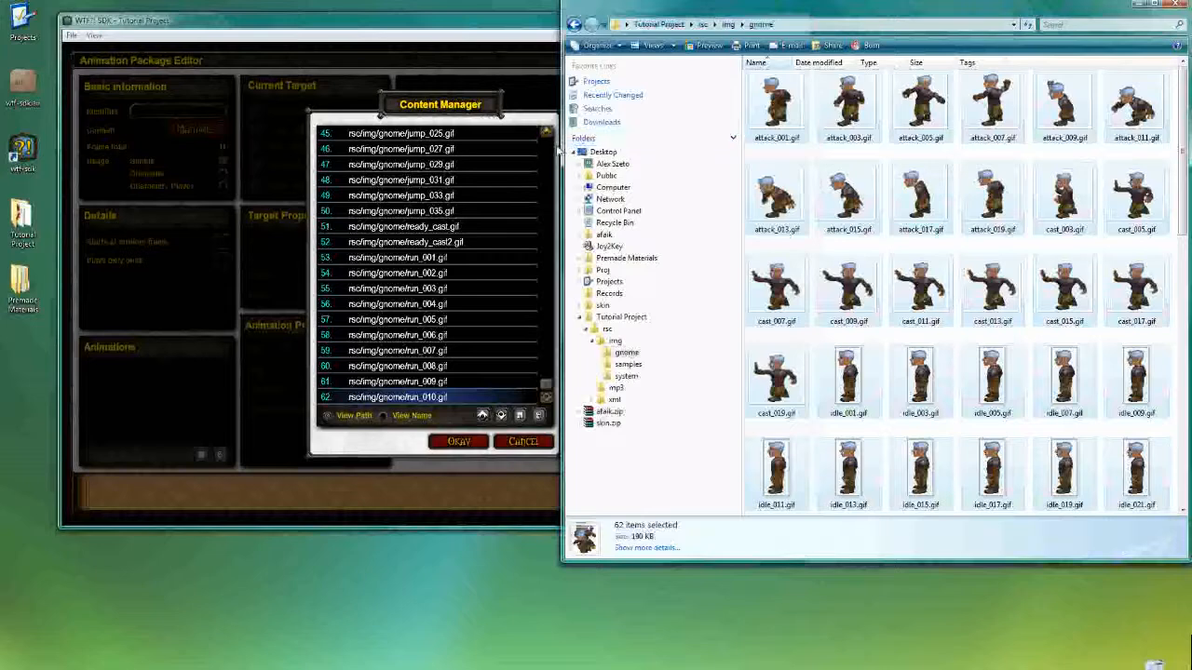
mouse_move(442, 76)
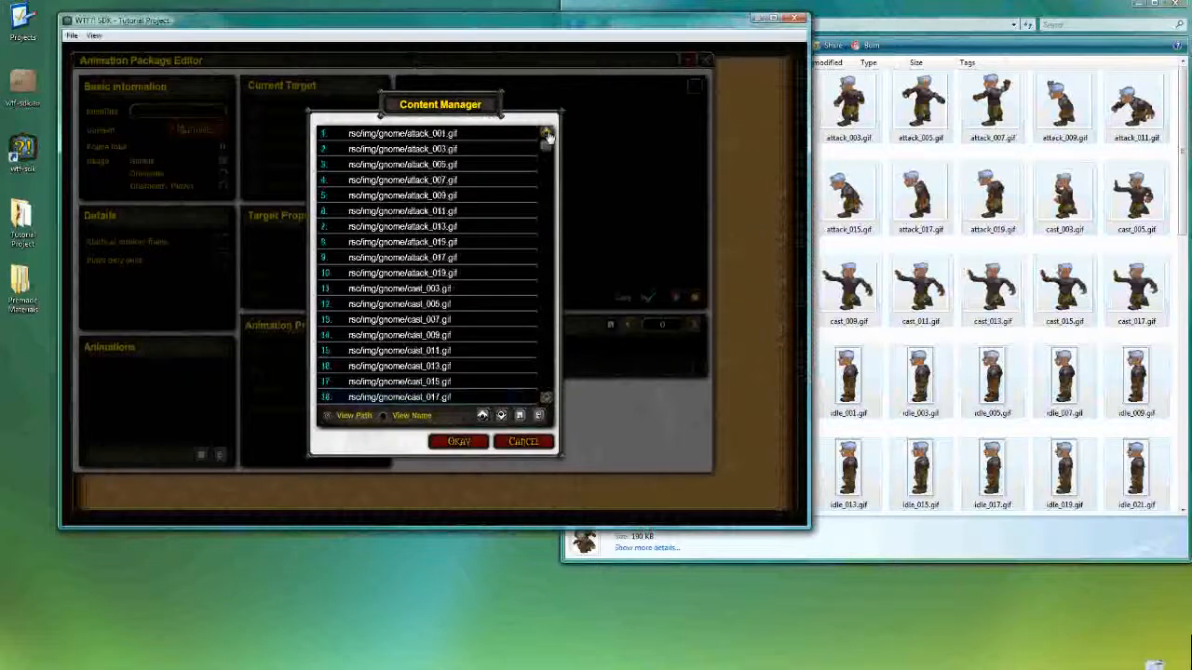
scroll(down, 3)
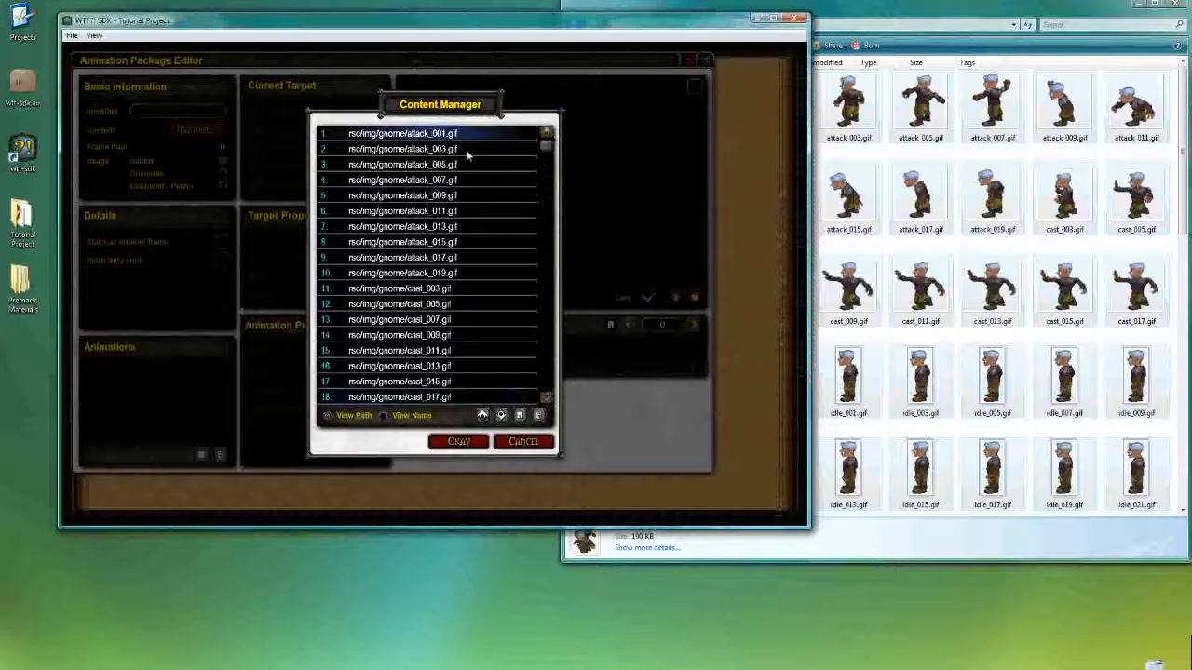
click(430, 164)
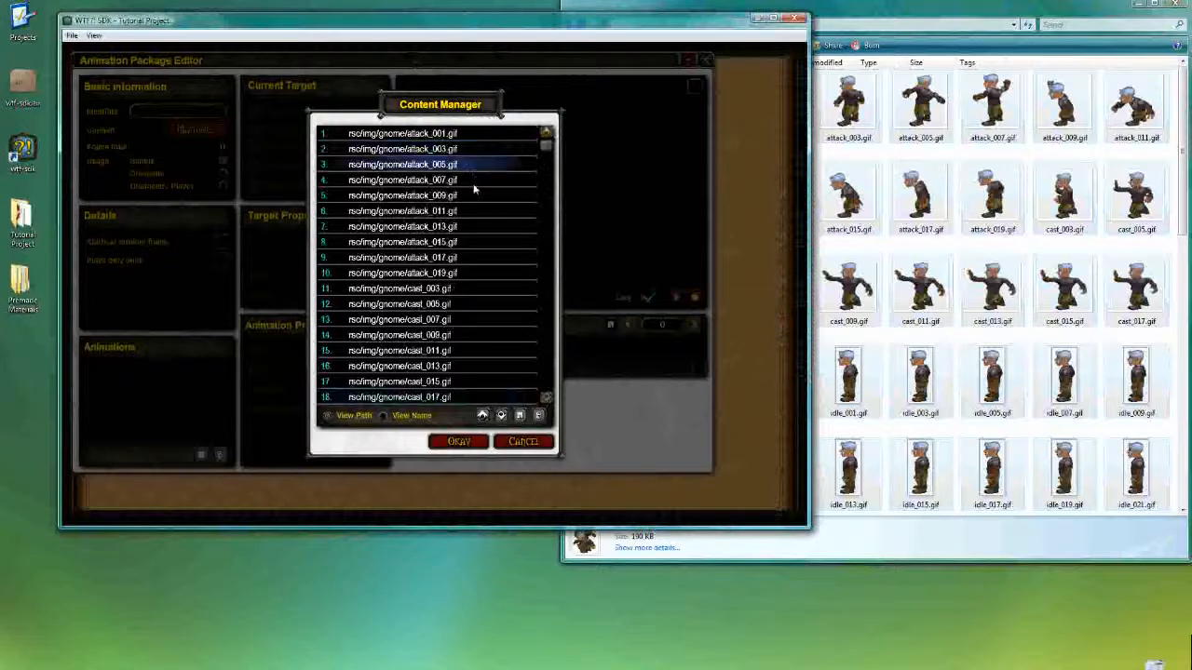
click(402, 180)
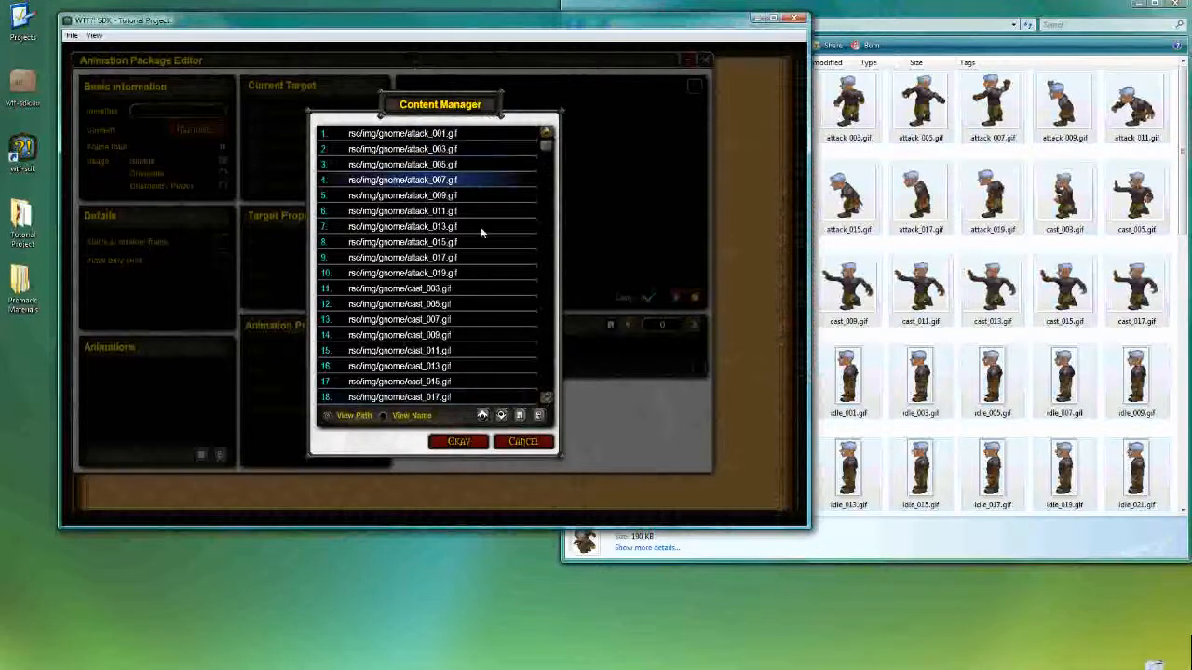
click(402, 210)
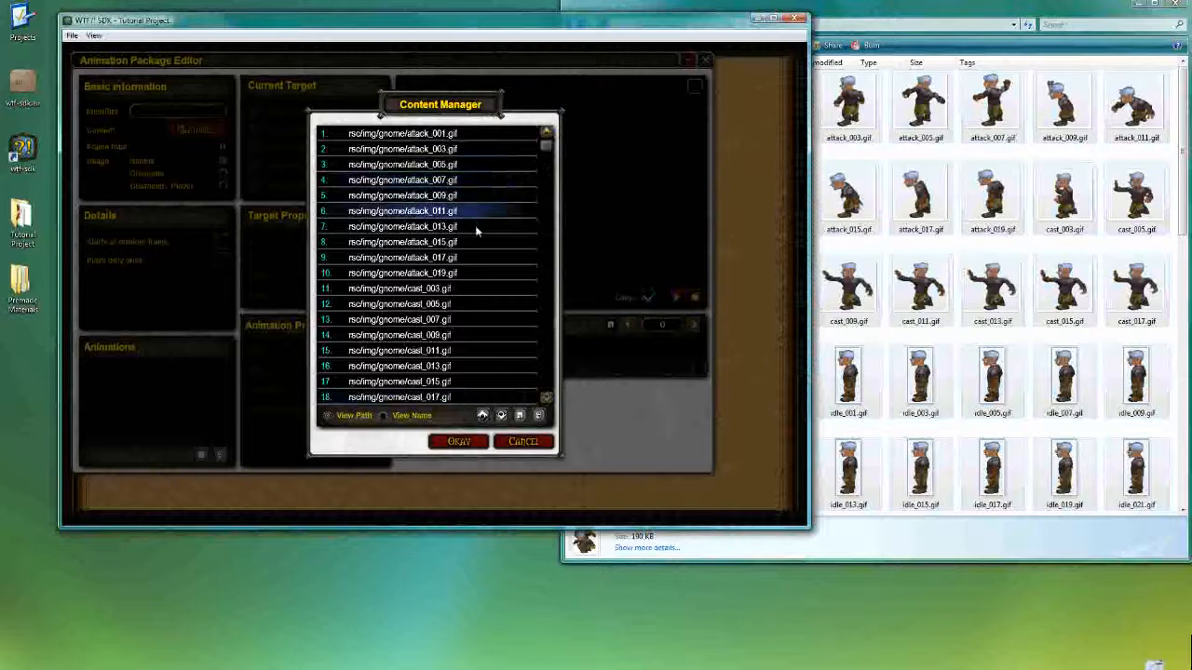
click(430, 242)
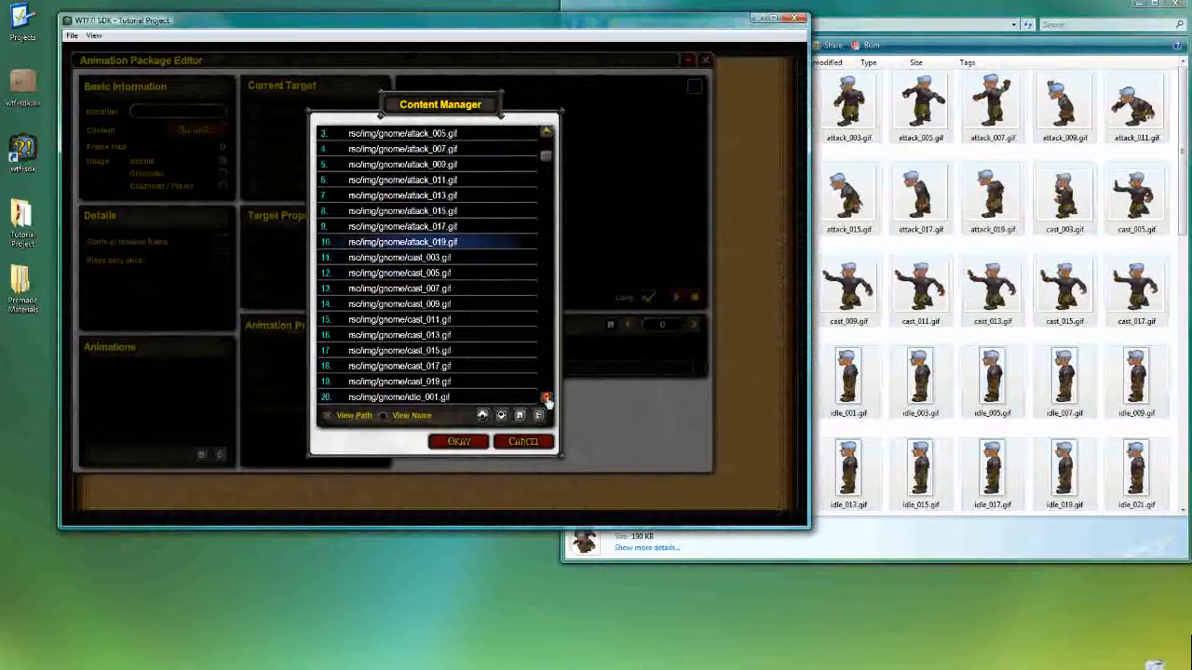
scroll(down, 3)
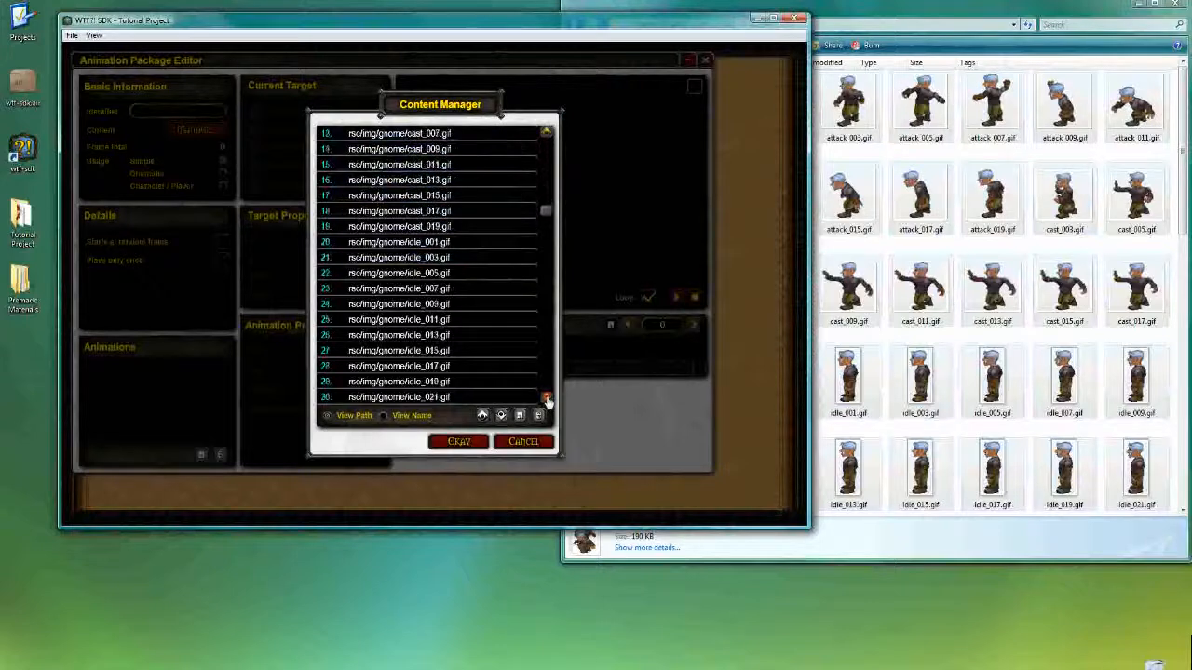
scroll(down, 3)
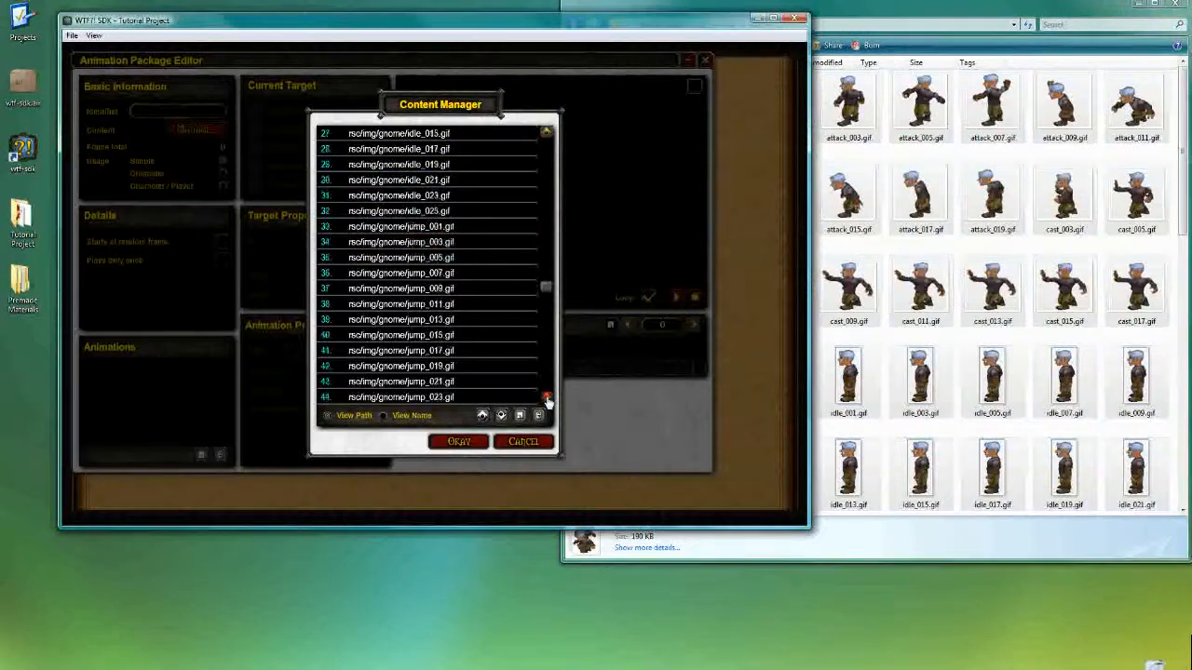
scroll(down, 3)
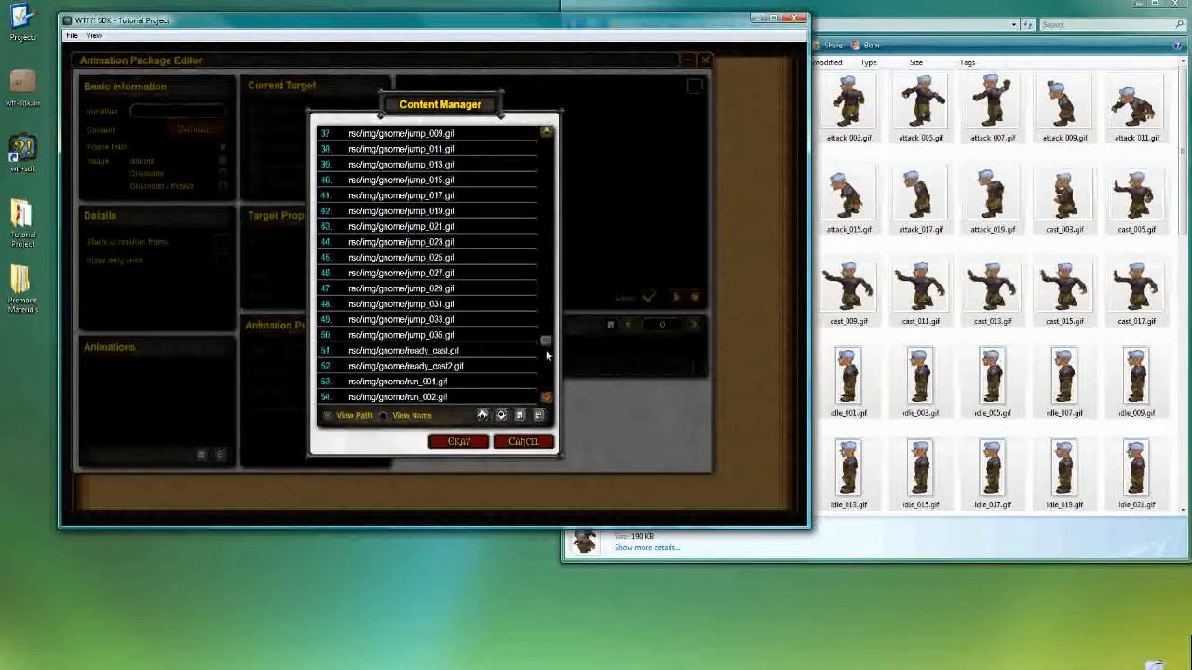
scroll(down, 3)
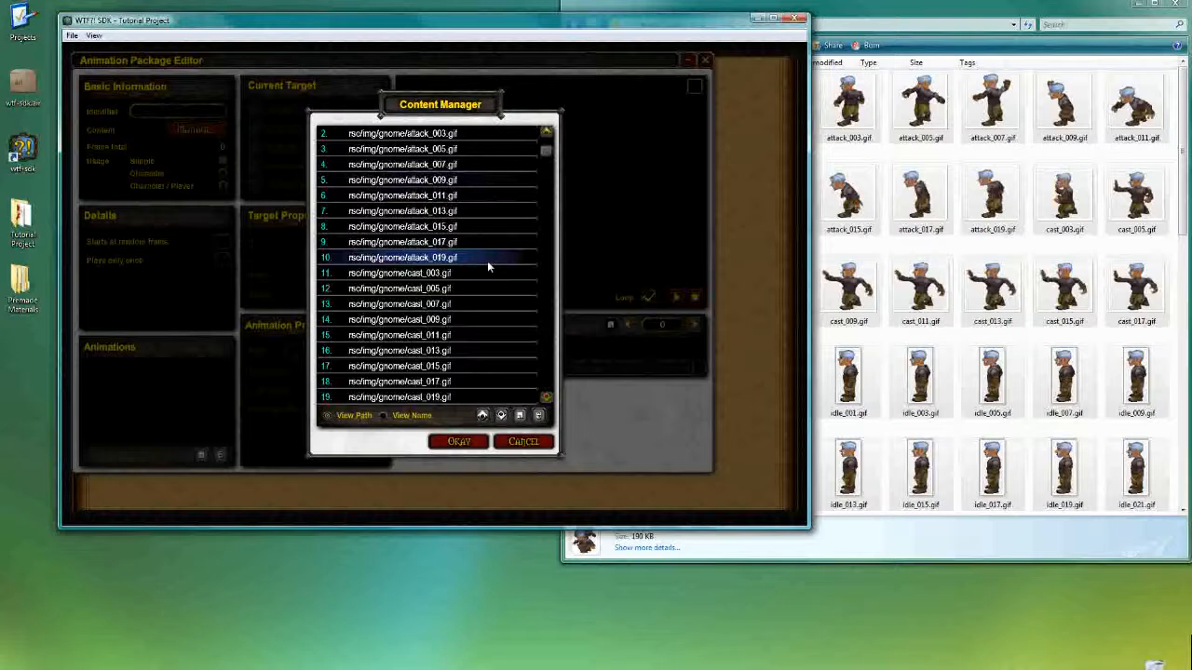
mouse_move(489, 375)
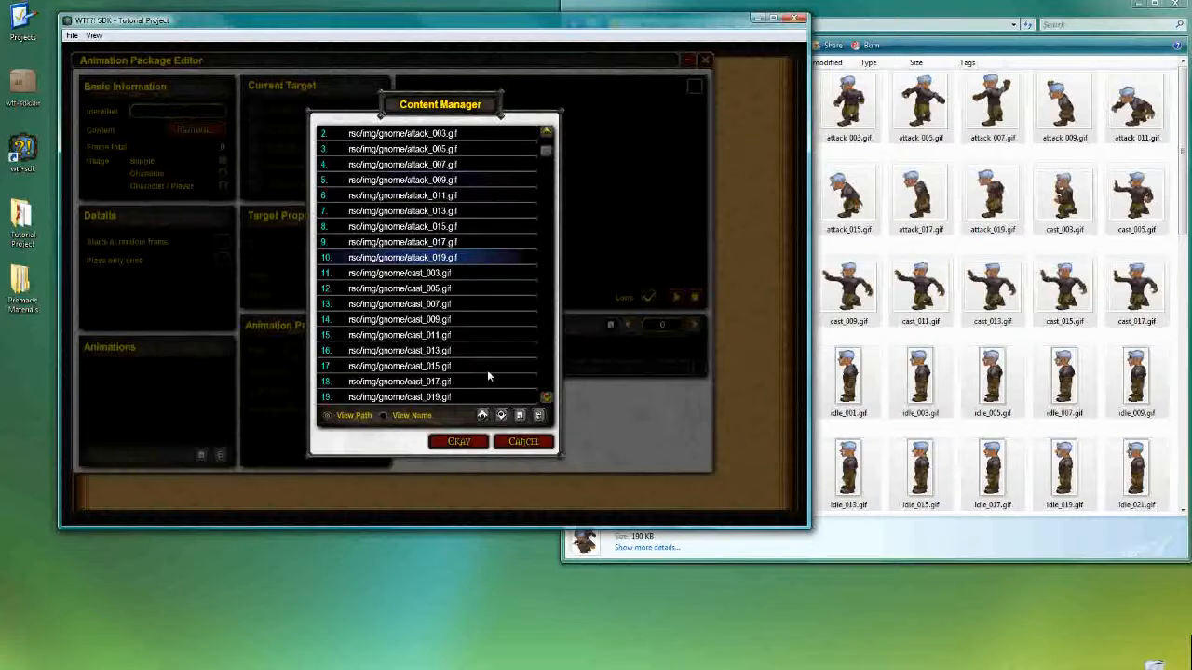
mouse_move(433, 415)
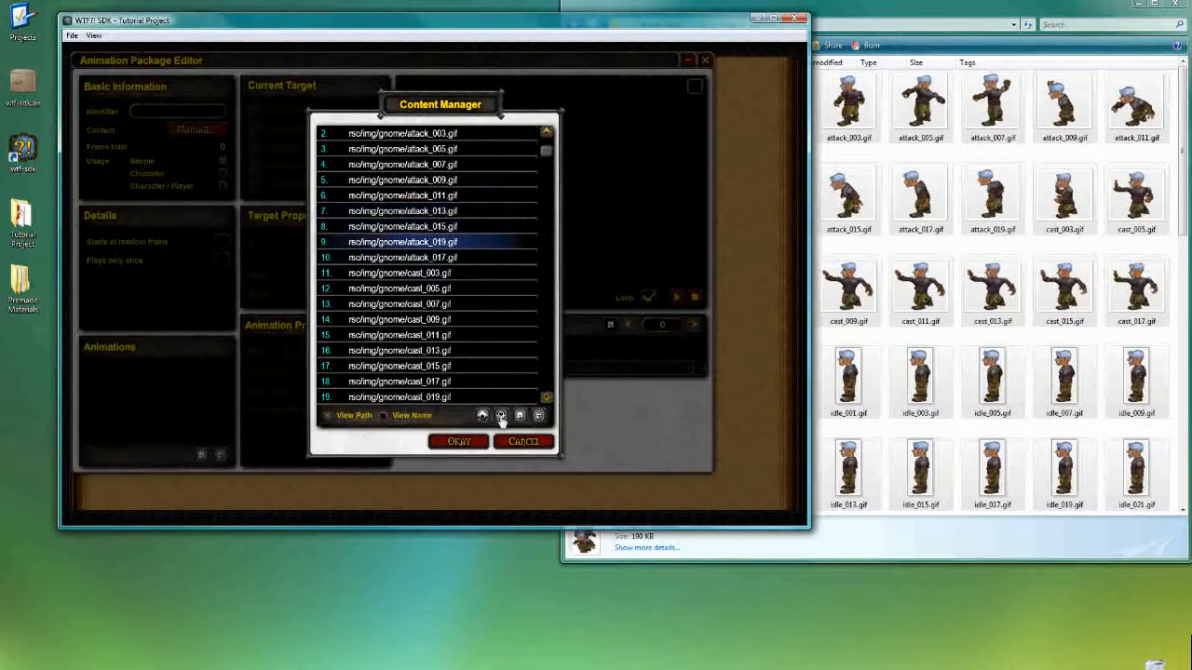
click(430, 257)
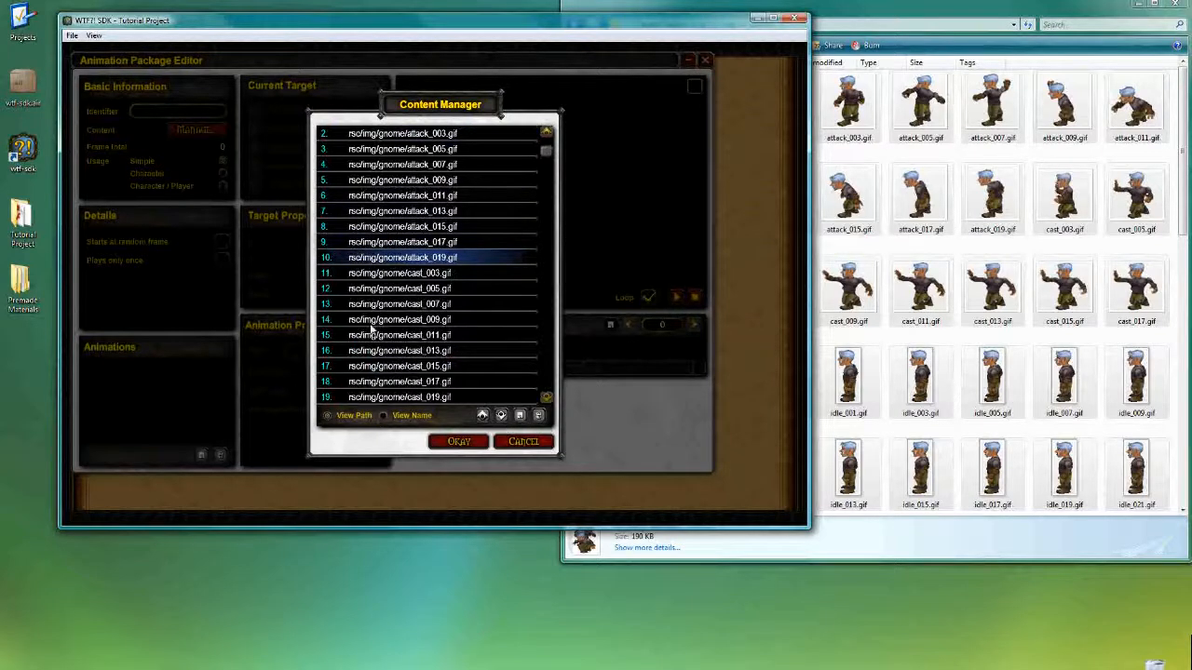
scroll(down, 3)
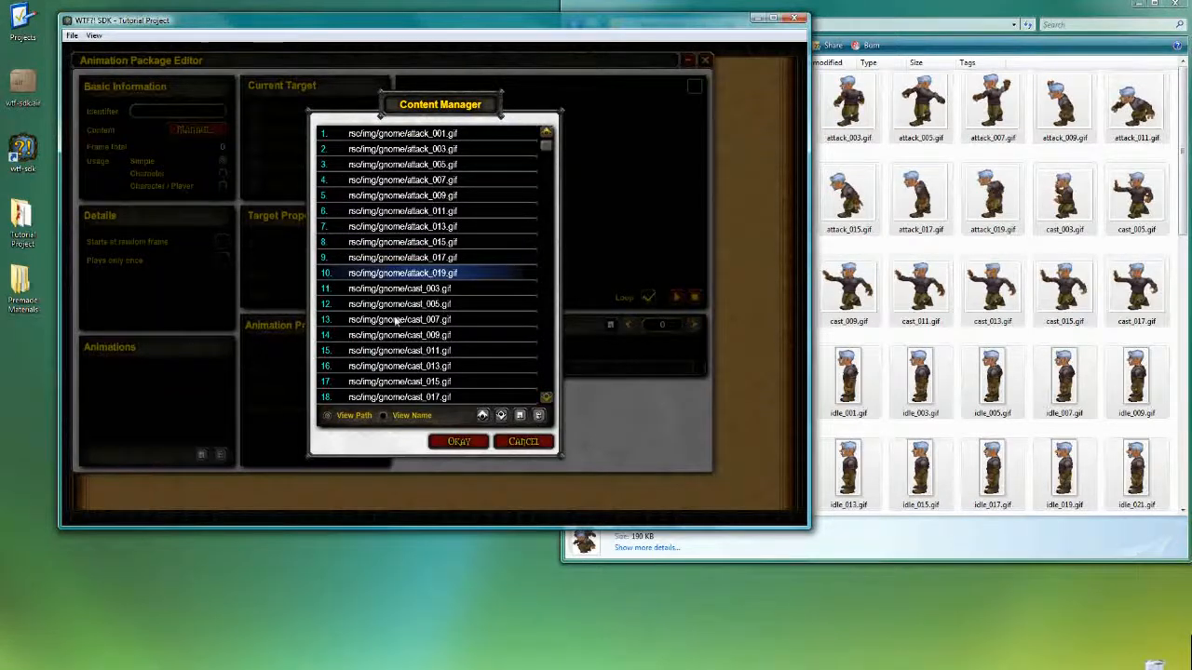
scroll(down, 3)
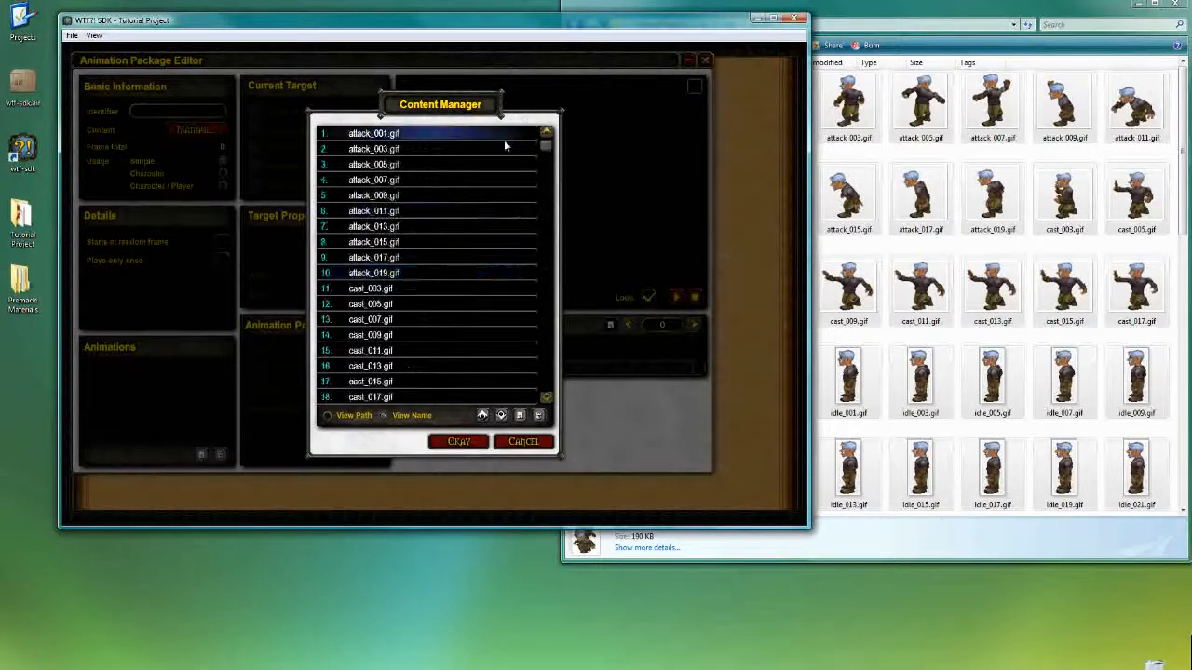
Import the 62 frames via Content Manager OK and dismiss the success message
scroll(down, 3)
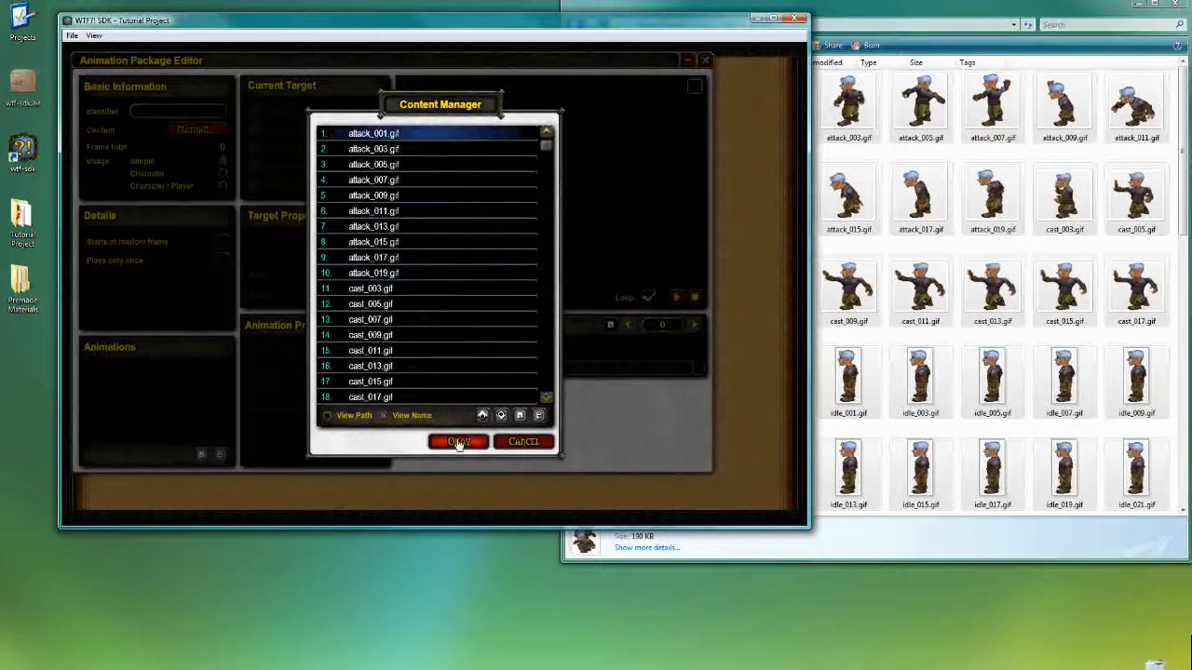
click(457, 441)
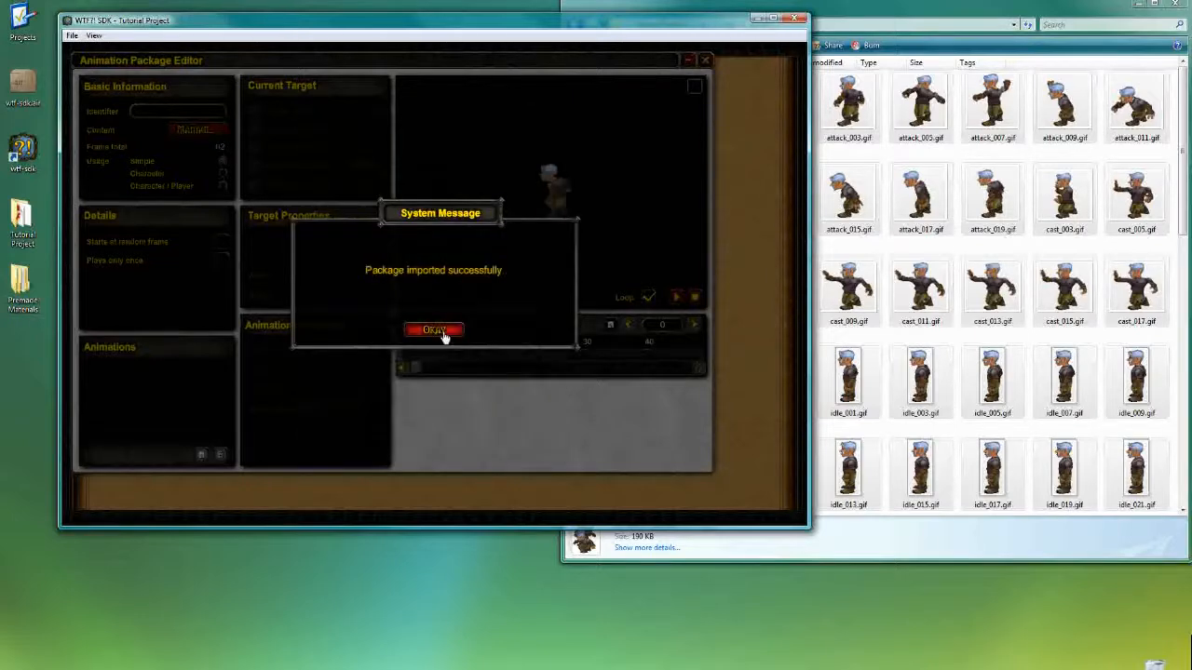
click(433, 330)
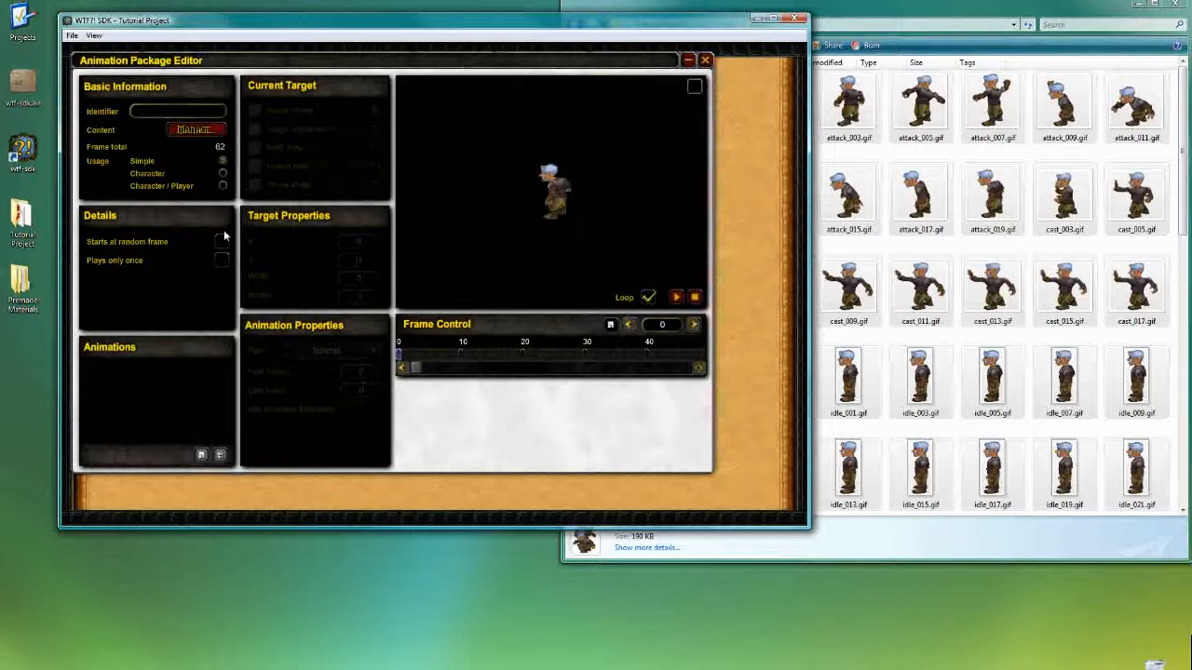